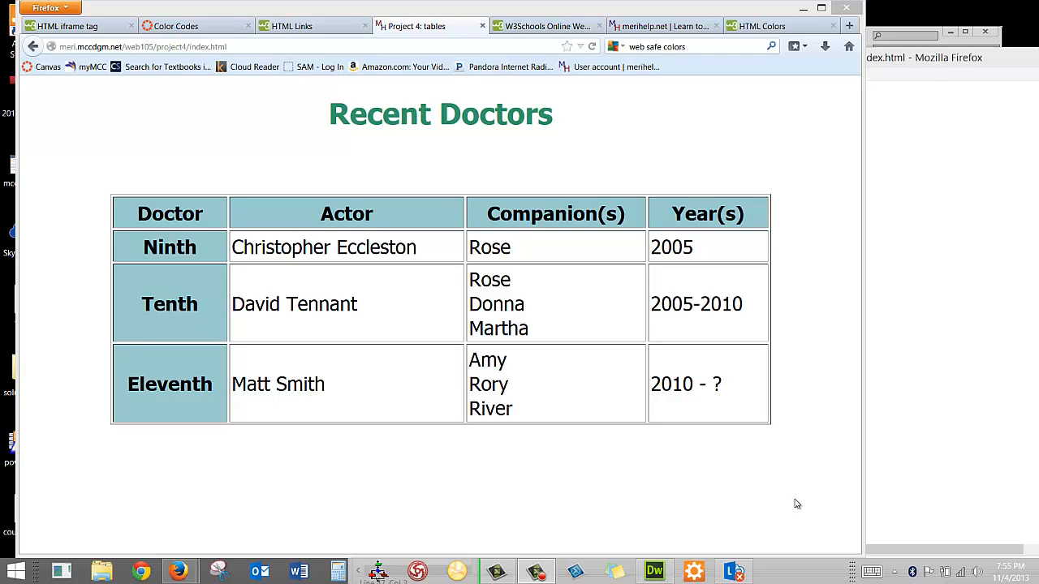
pyautogui.moveTo(801, 318)
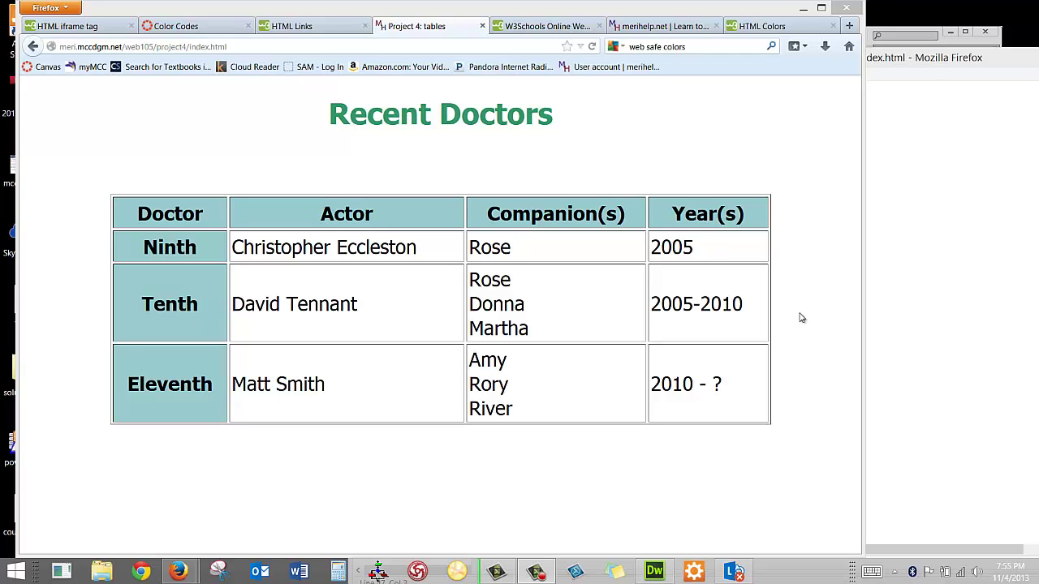
pyautogui.moveTo(796, 160)
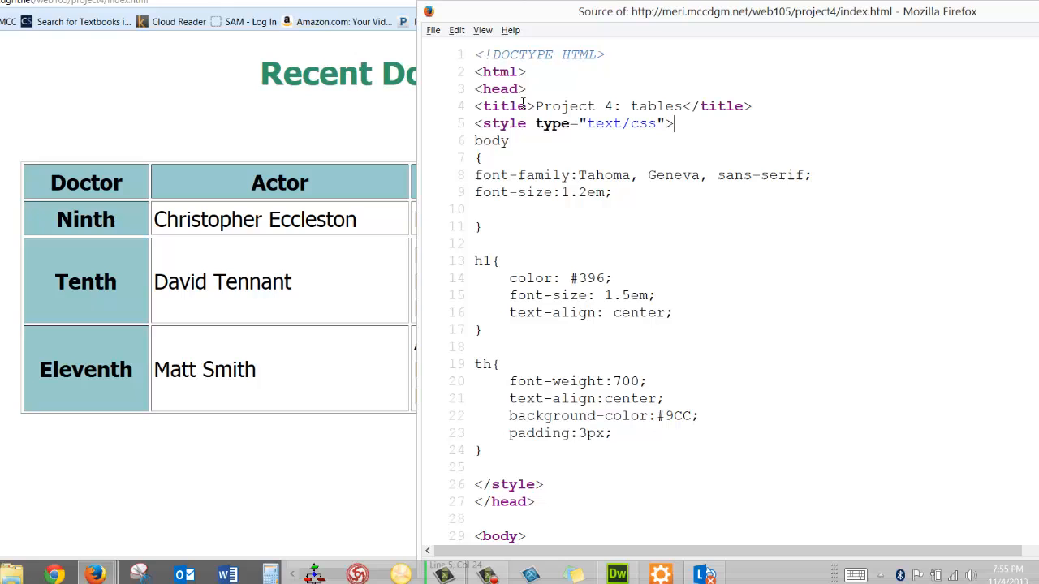
# Scroll the page source past the body, h1 and th style rules to the Recent Doctors markup.
pyautogui.scroll(-3)
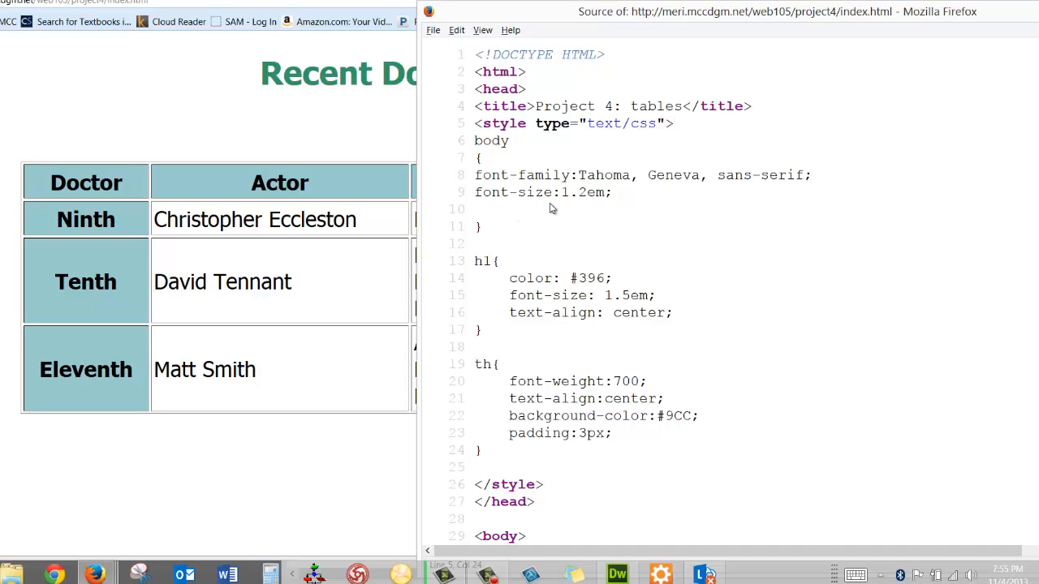
pyautogui.moveTo(590, 218)
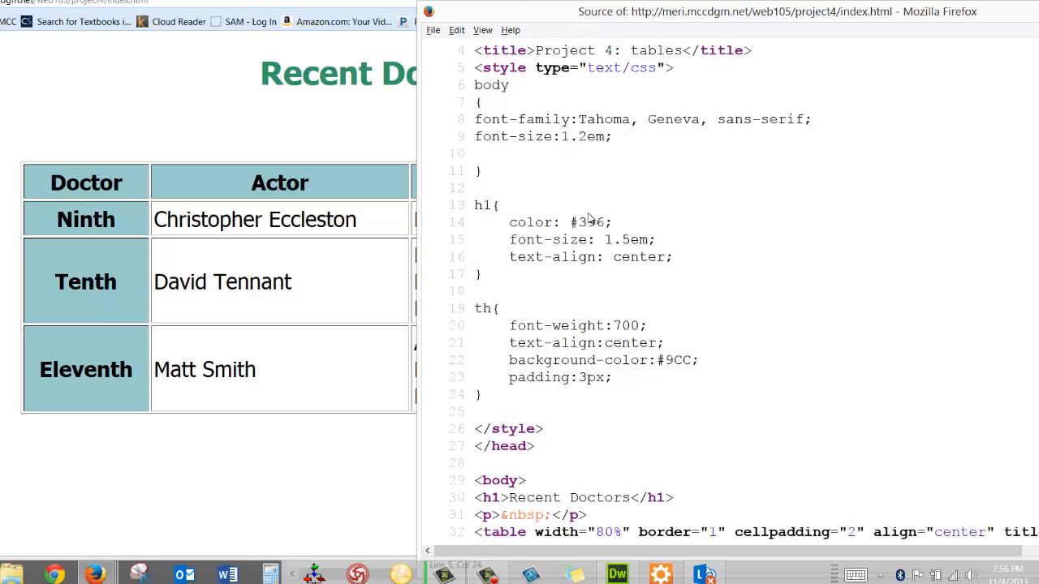
pyautogui.scroll(-3)
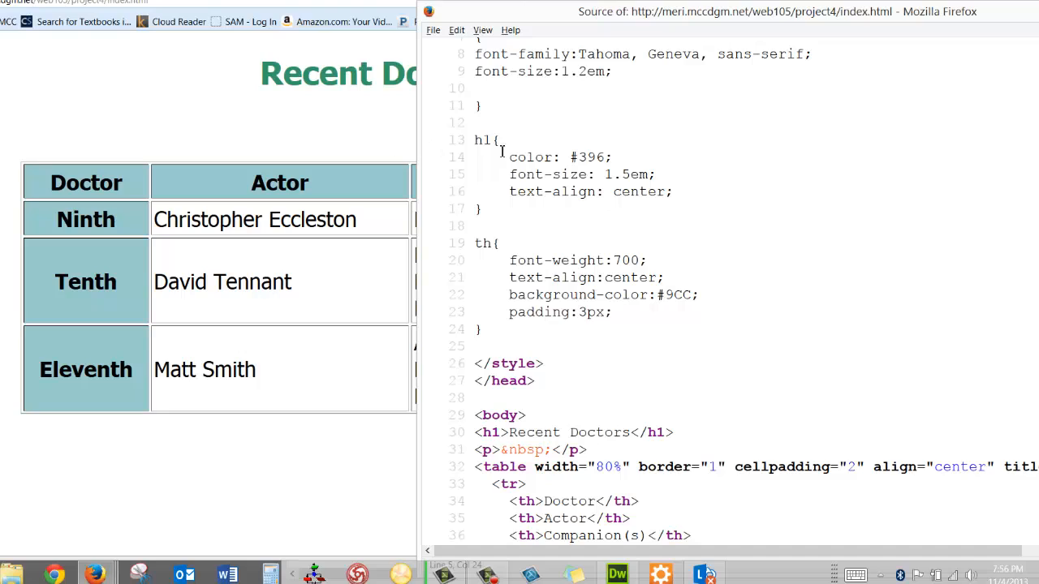
pyautogui.moveTo(580, 157)
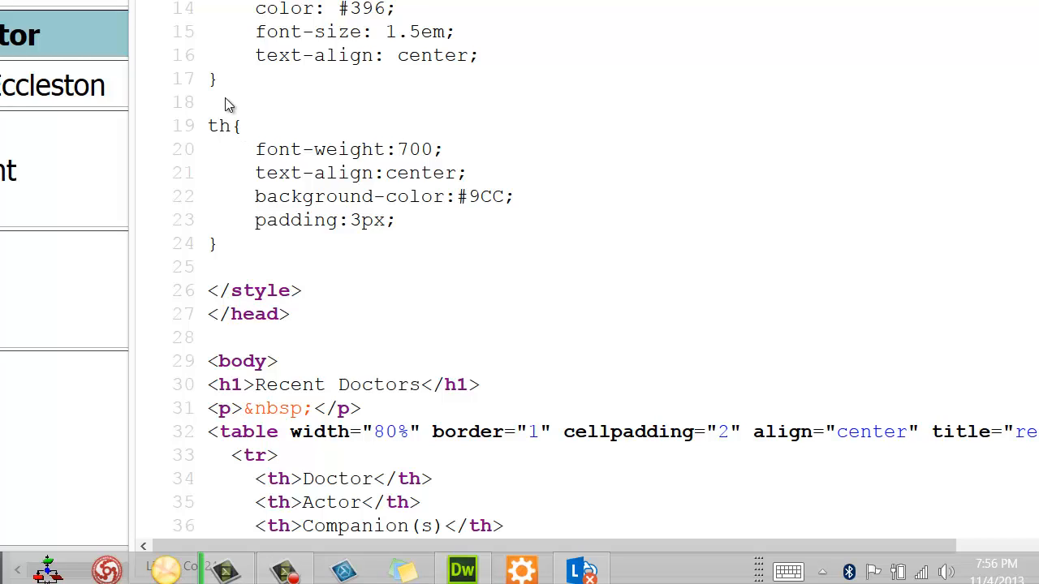
# Bring the source window forward showing the header row and Ninth and Tenth Doctor rows.
pyautogui.click(307, 172)
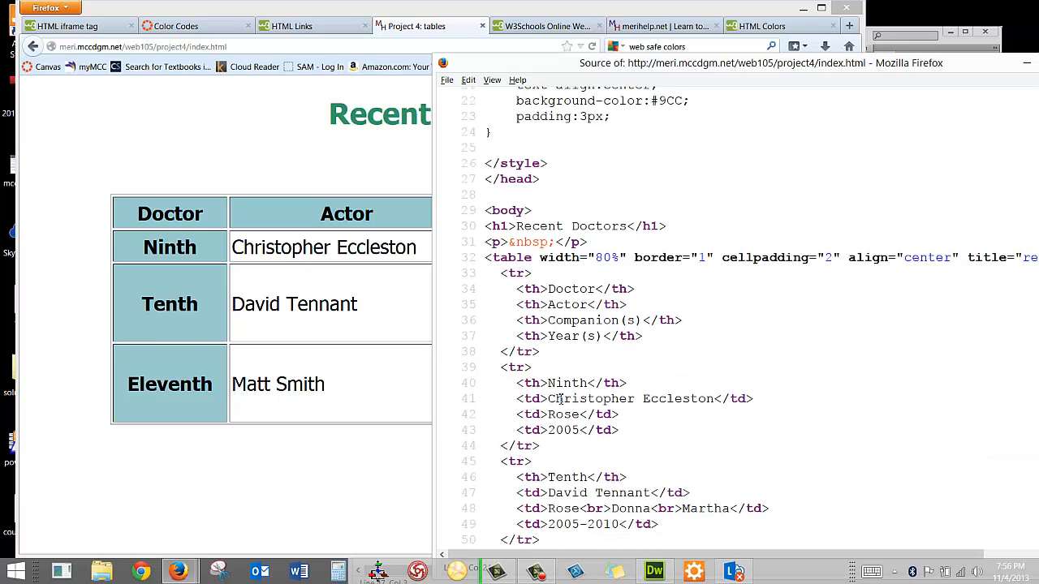
pyautogui.moveTo(405, 130)
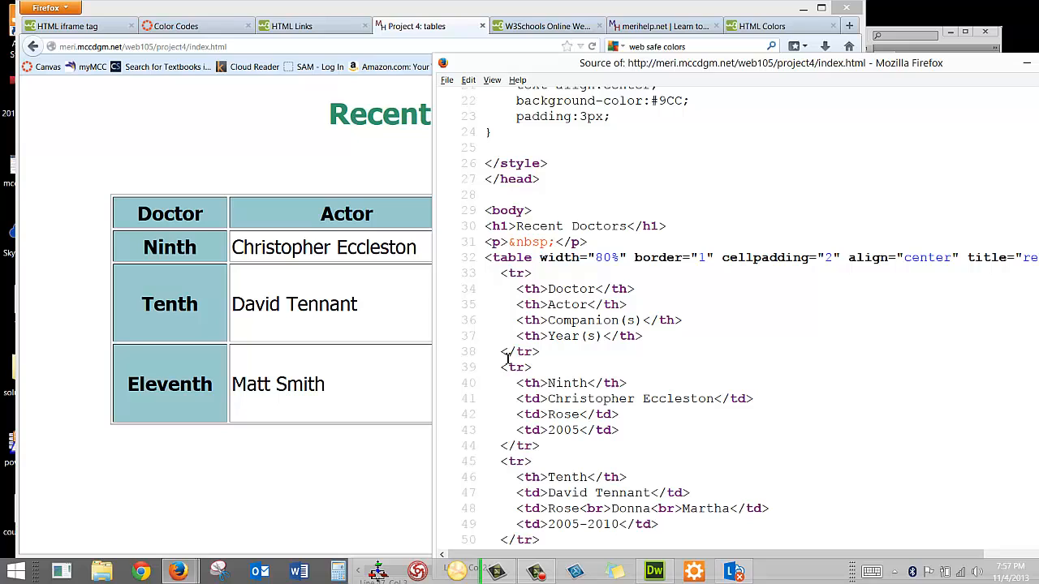
pyautogui.moveTo(327, 163)
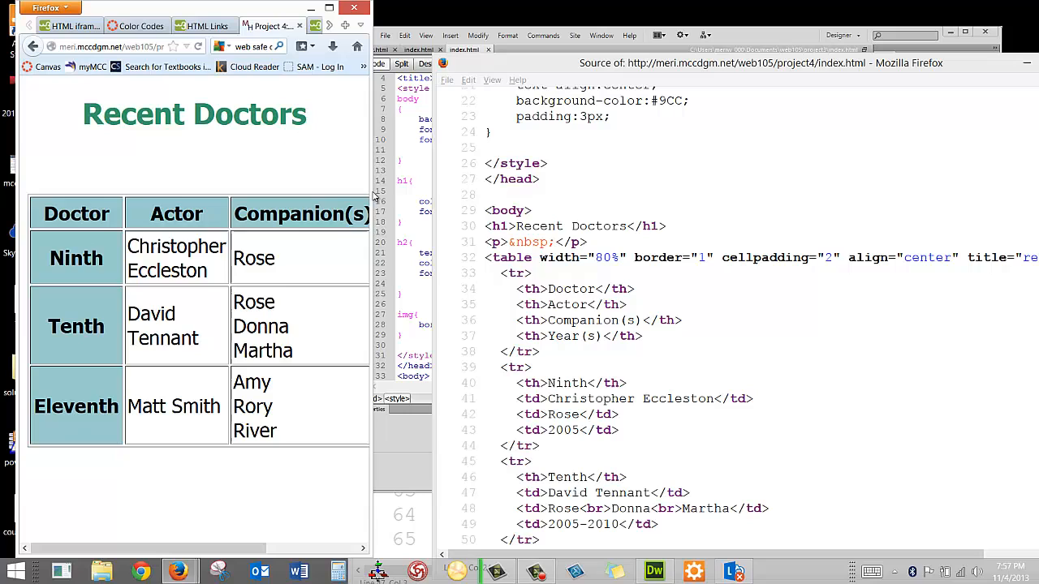
# Scroll the narrowed page right to the Companion(s) and Year(s) columns.
pyautogui.hscroll(3)
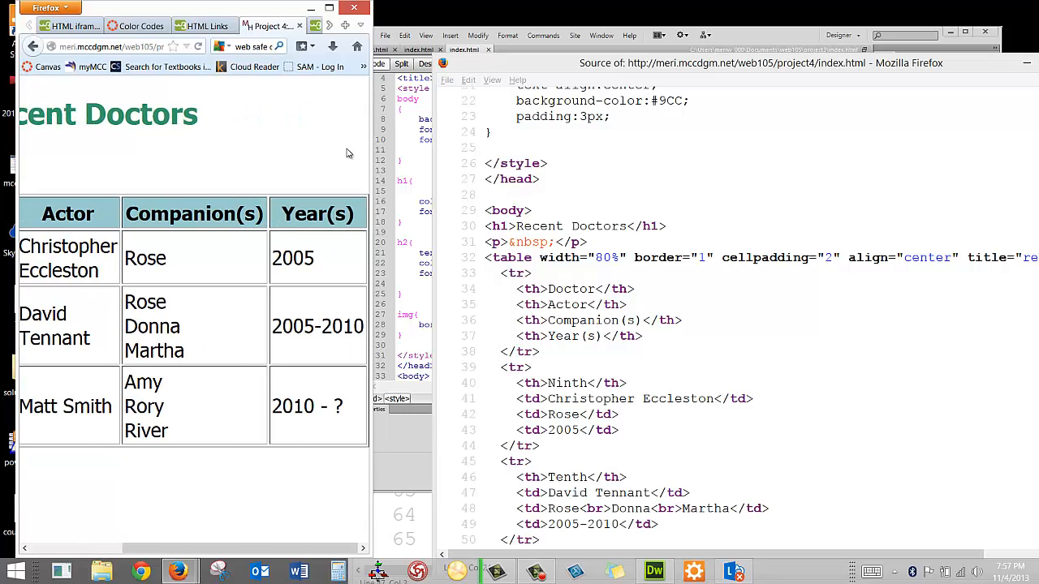
pyautogui.moveTo(367, 160)
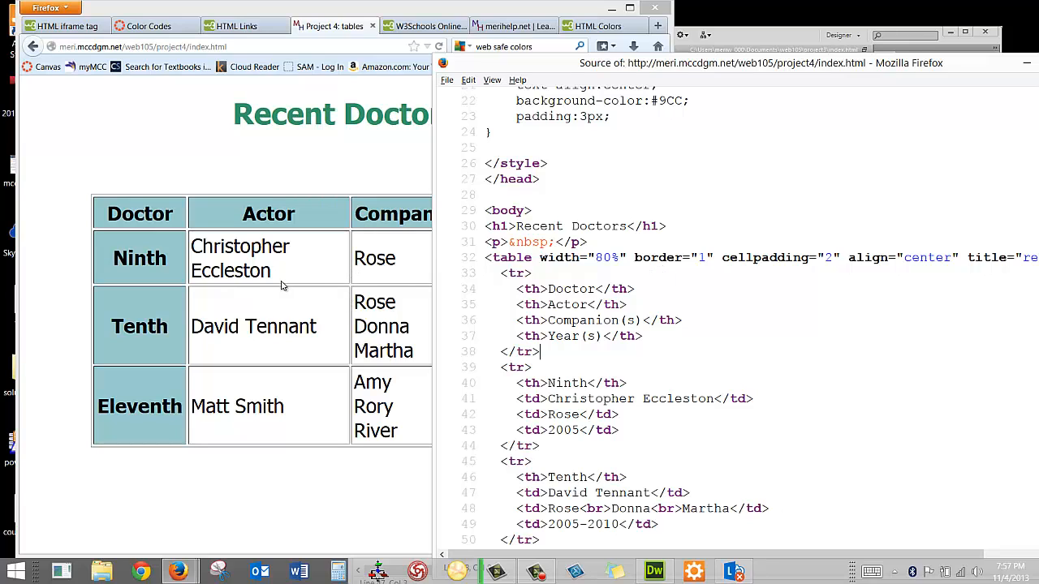
pyautogui.moveTo(250, 289)
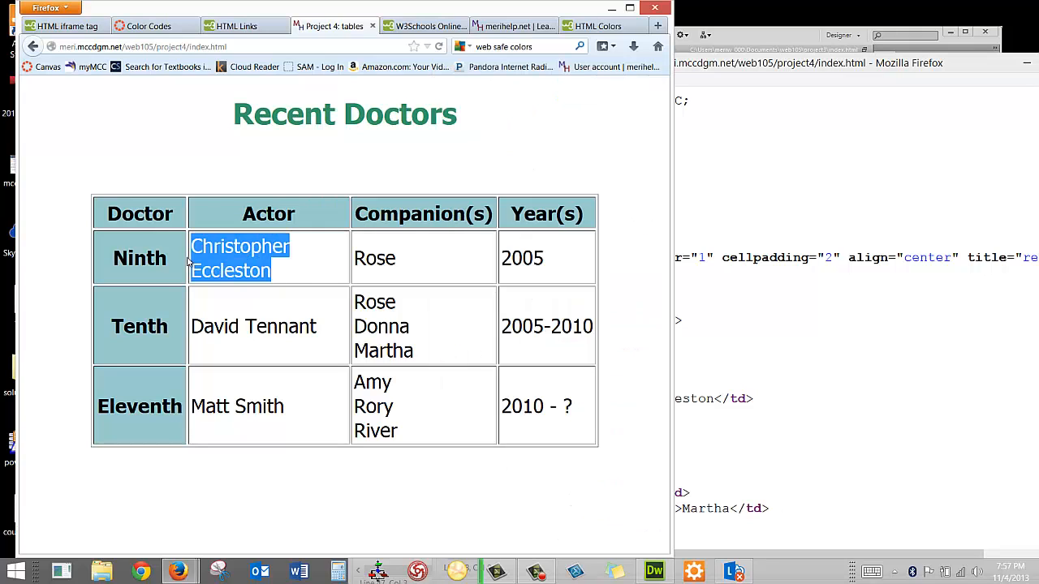
pyautogui.moveTo(283, 259)
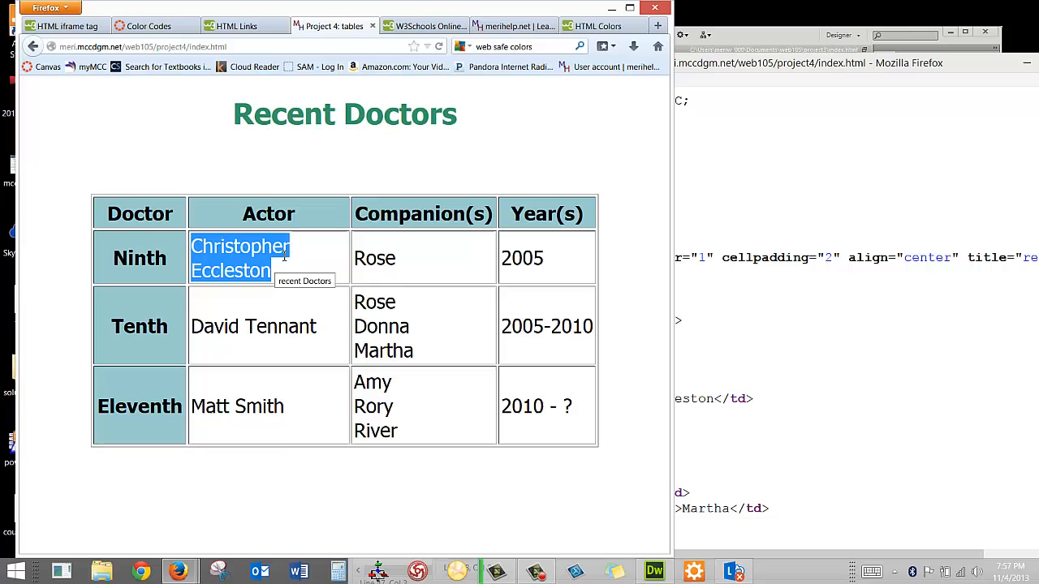
# Inspect the Christopher Eccleston cell via the right-click Inspect Element option.
pyautogui.rightClick(240, 258)
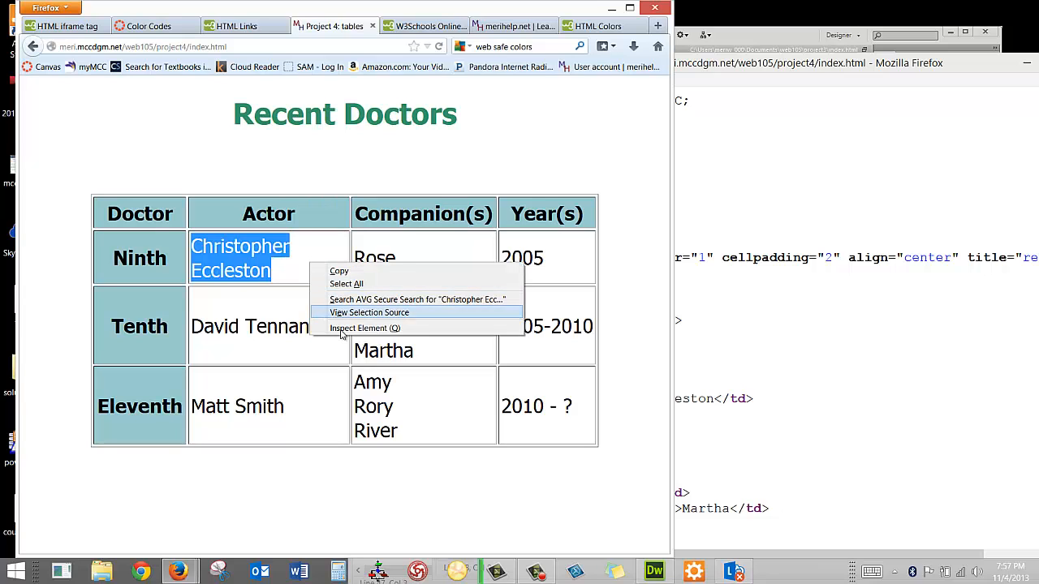
pyautogui.click(366, 328)
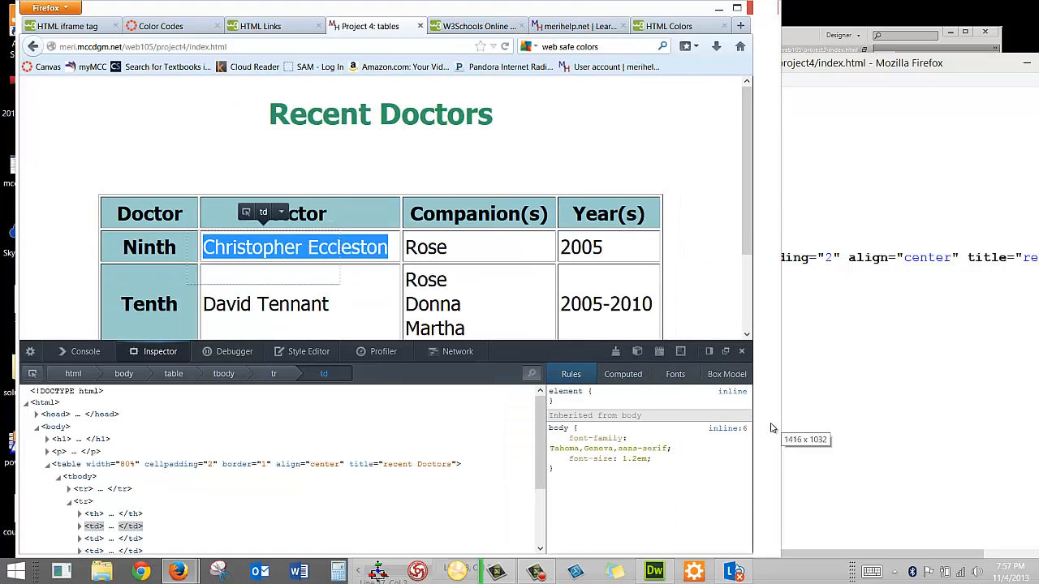
# Show the cell's box model: 204x31 overall, 200x27 content, 2-pixel padding.
pyautogui.click(751, 374)
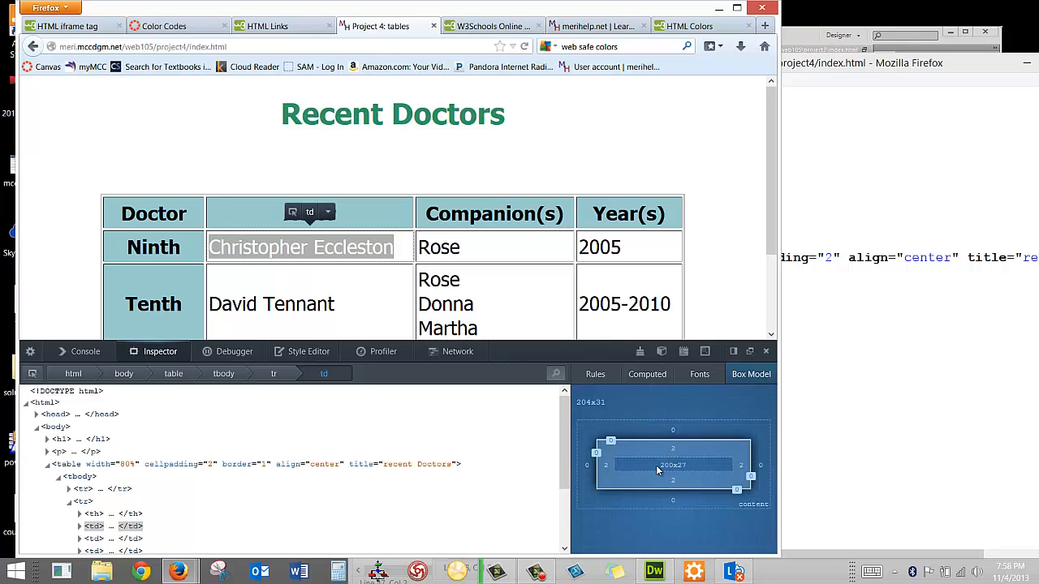
pyautogui.moveTo(321, 278)
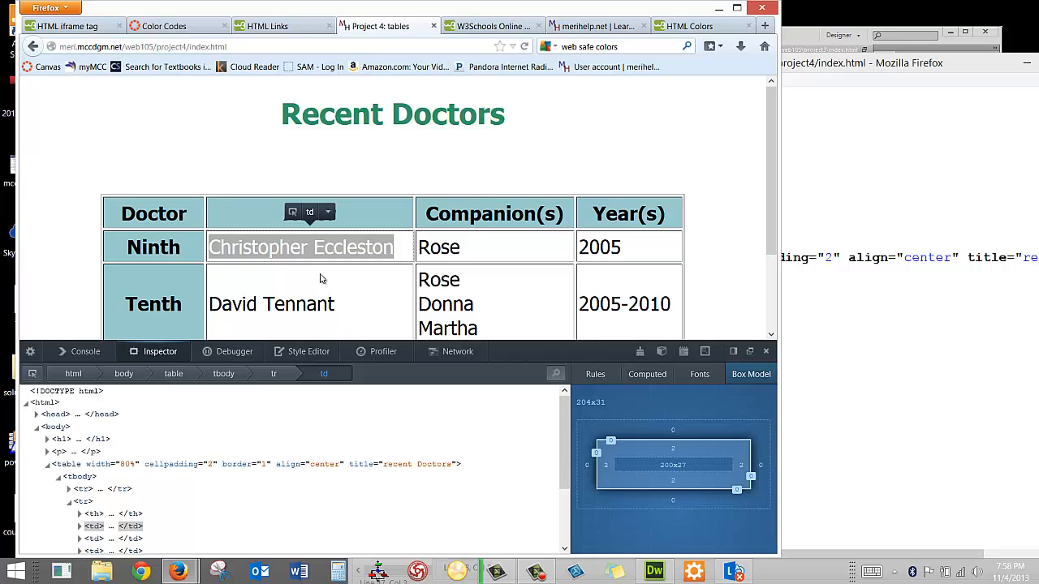
pyautogui.moveTo(581, 436)
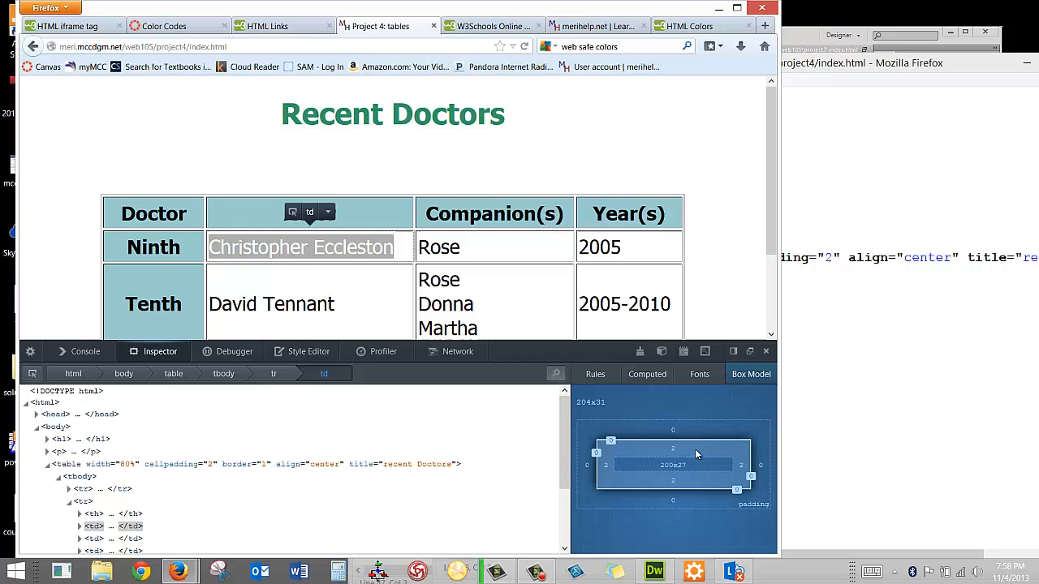
pyautogui.moveTo(717, 458)
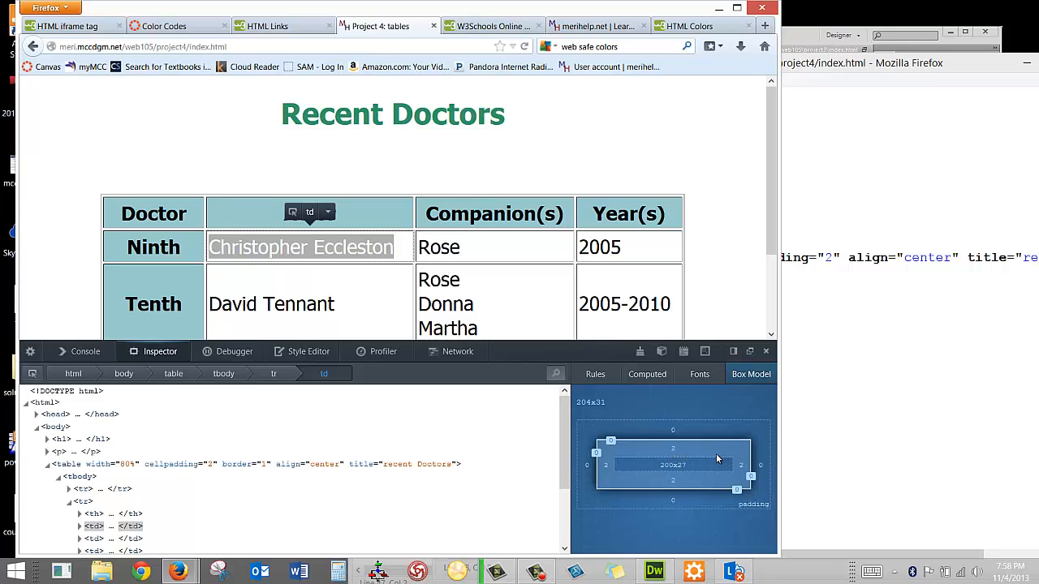
pyautogui.moveTo(734, 452)
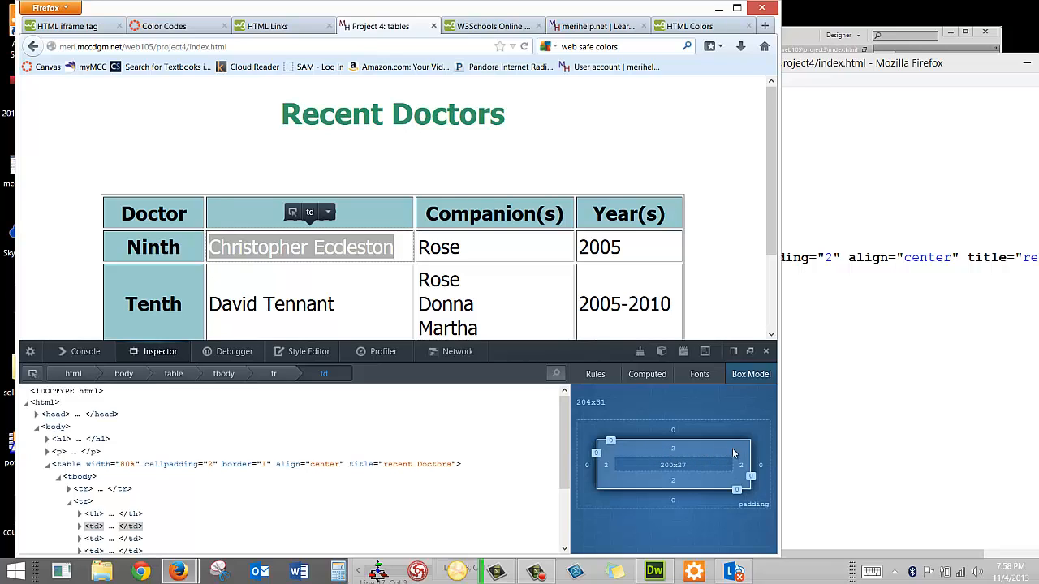
pyautogui.moveTo(632, 451)
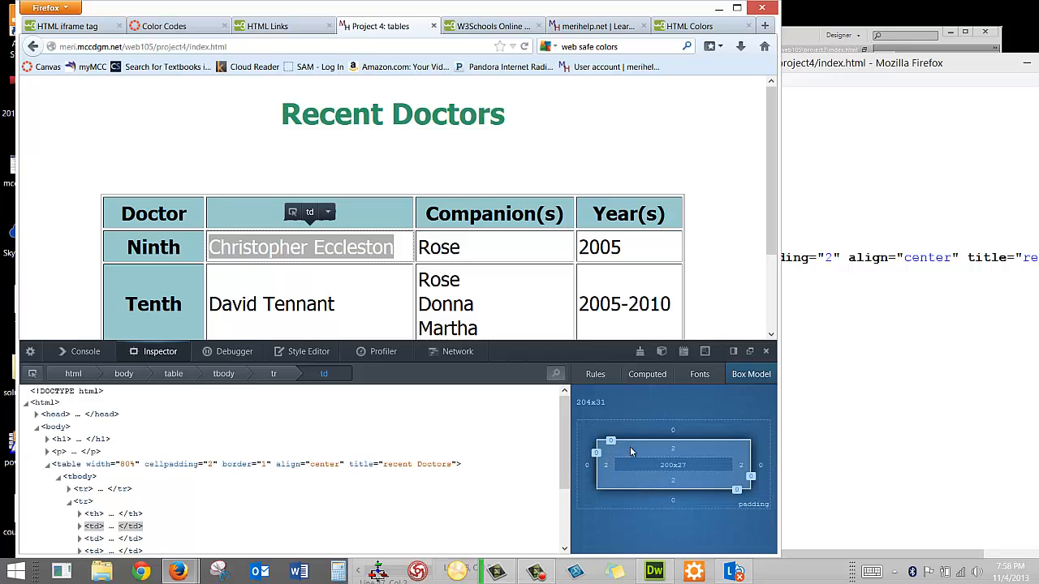
pyautogui.moveTo(347, 301)
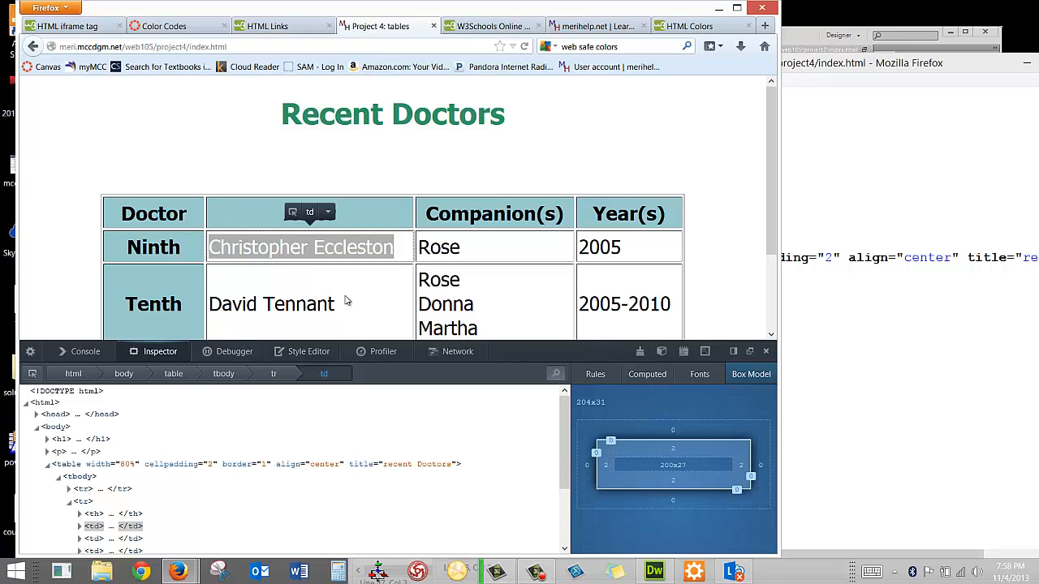
pyautogui.moveTo(240, 228)
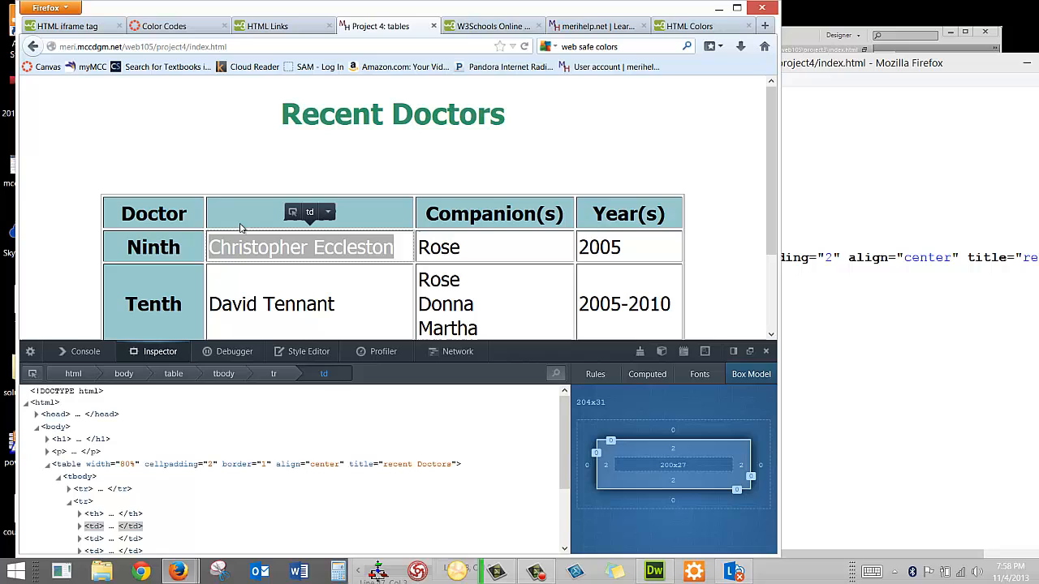
pyautogui.moveTo(284, 303)
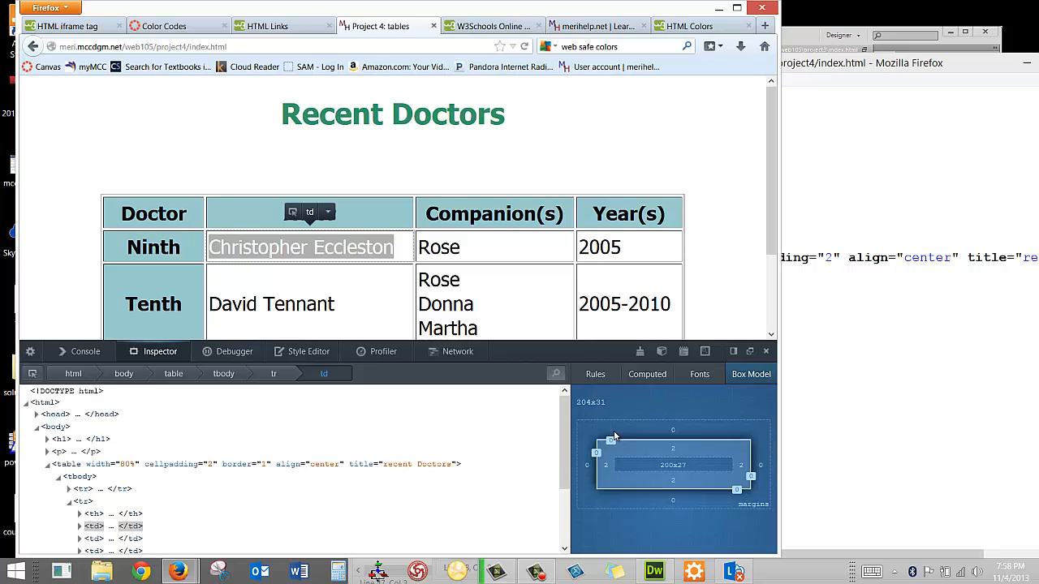
pyautogui.moveTo(629, 443)
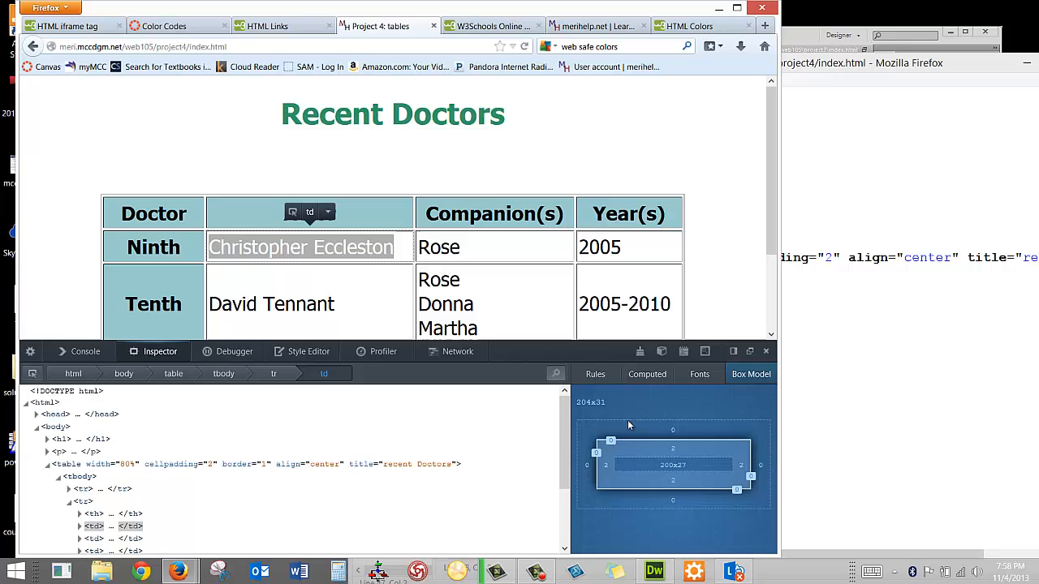
pyautogui.moveTo(368, 267)
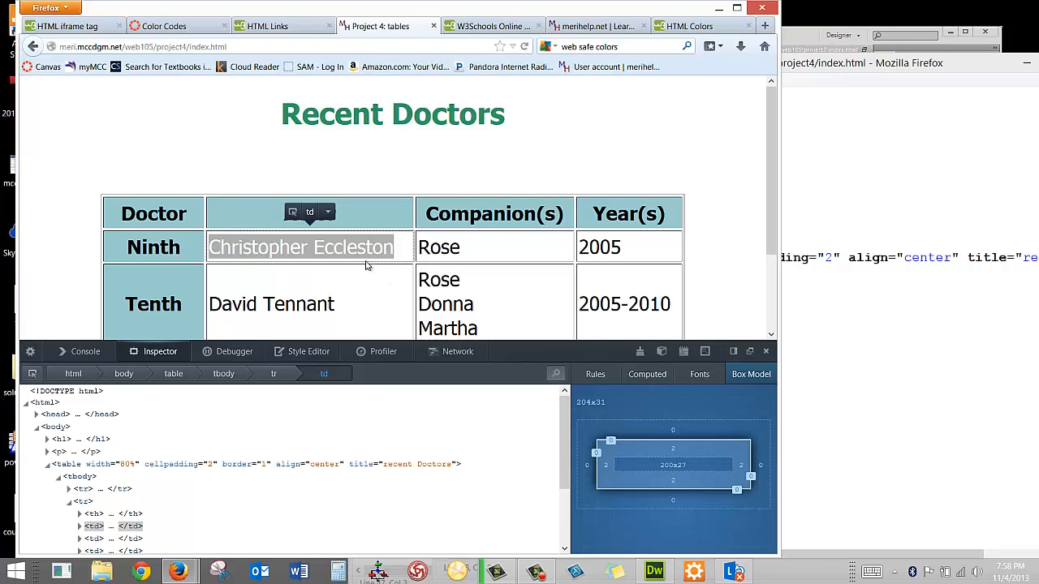
pyautogui.moveTo(626, 432)
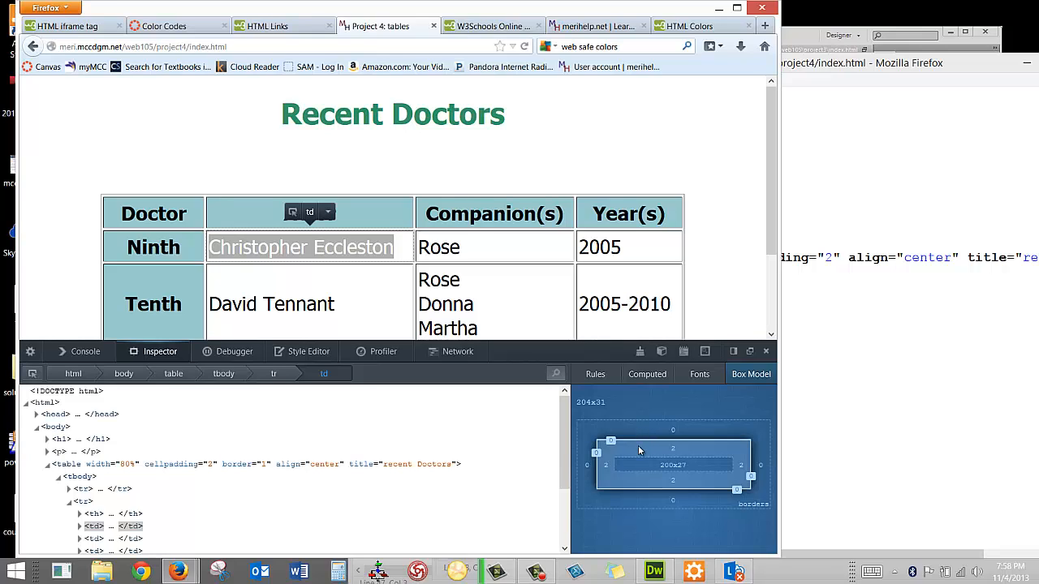
pyautogui.moveTo(724, 506)
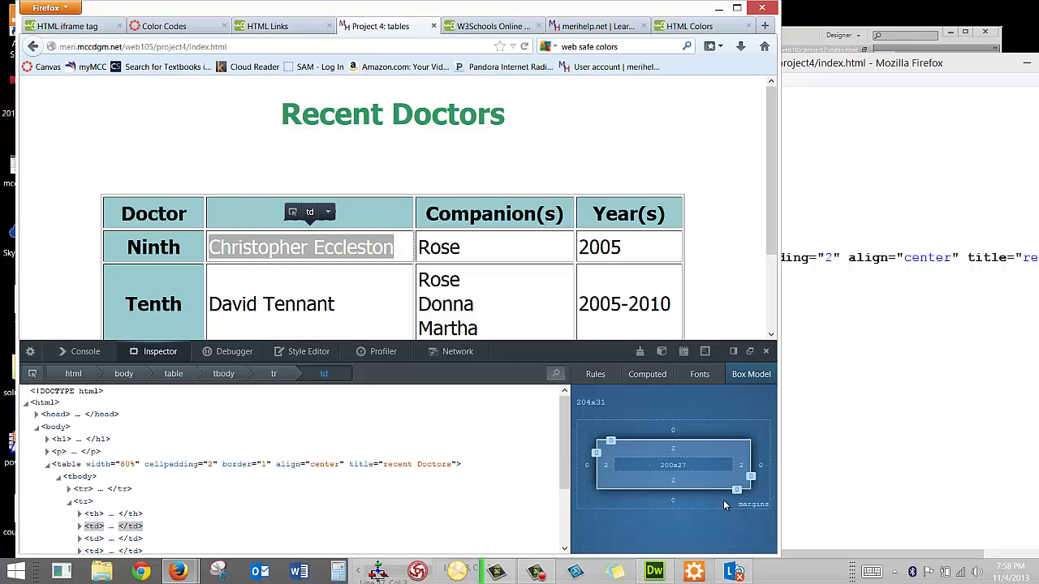
pyautogui.moveTo(717, 492)
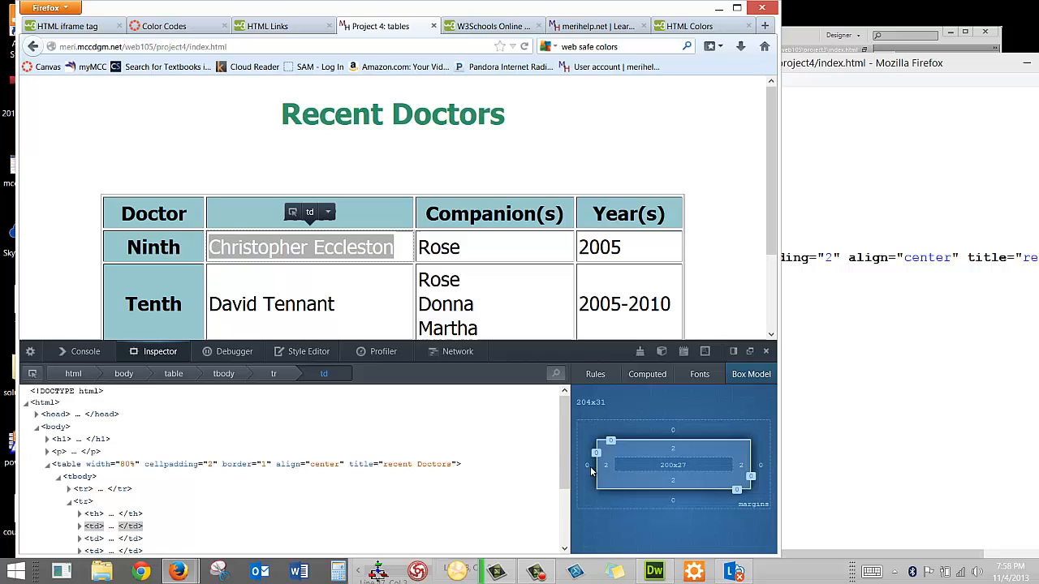
pyautogui.moveTo(672, 444)
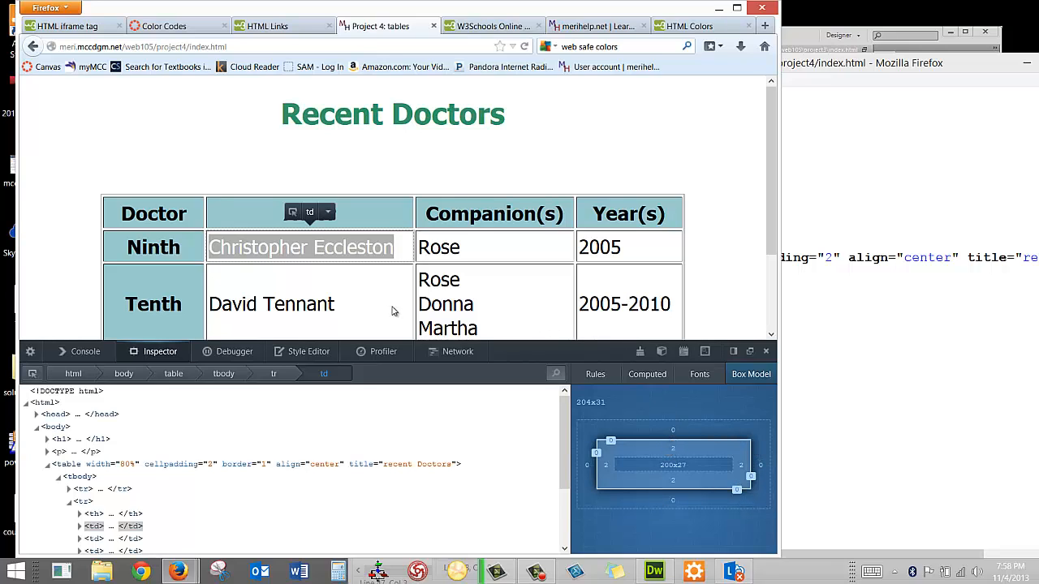
pyautogui.moveTo(625, 452)
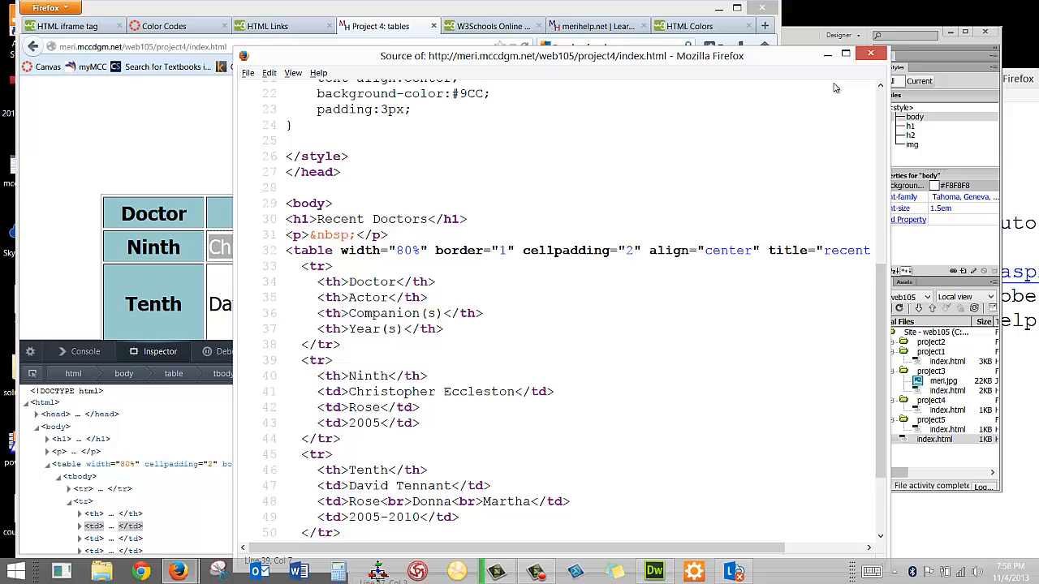
pyautogui.moveTo(670, 157)
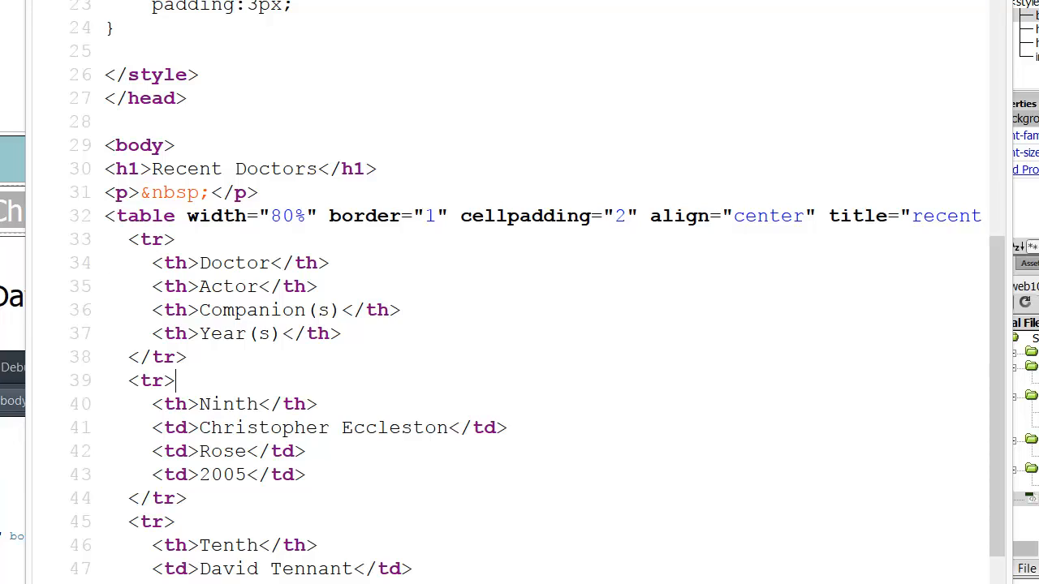
pyautogui.moveTo(337, 216)
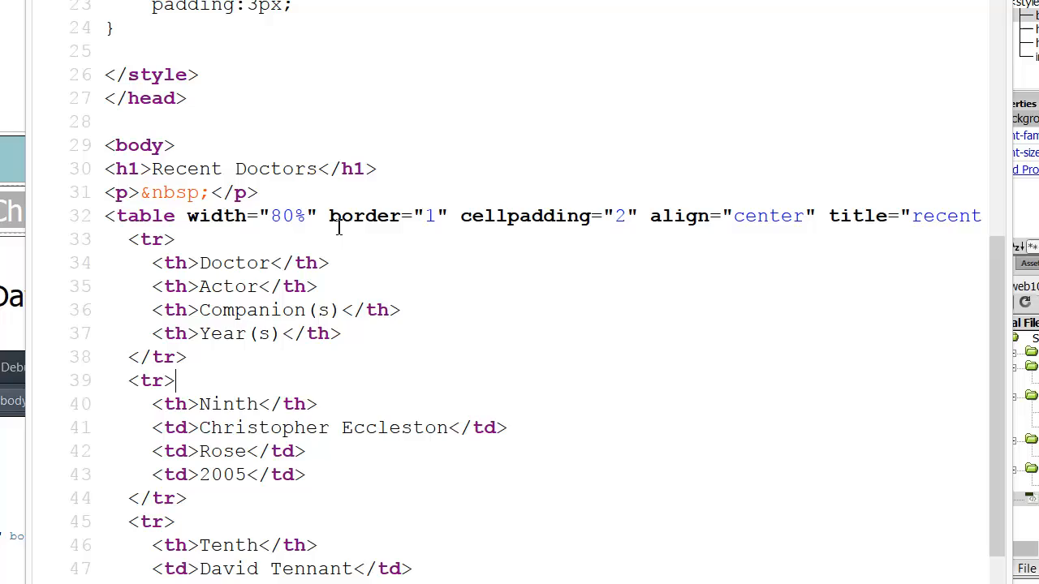
pyautogui.moveTo(702, 219)
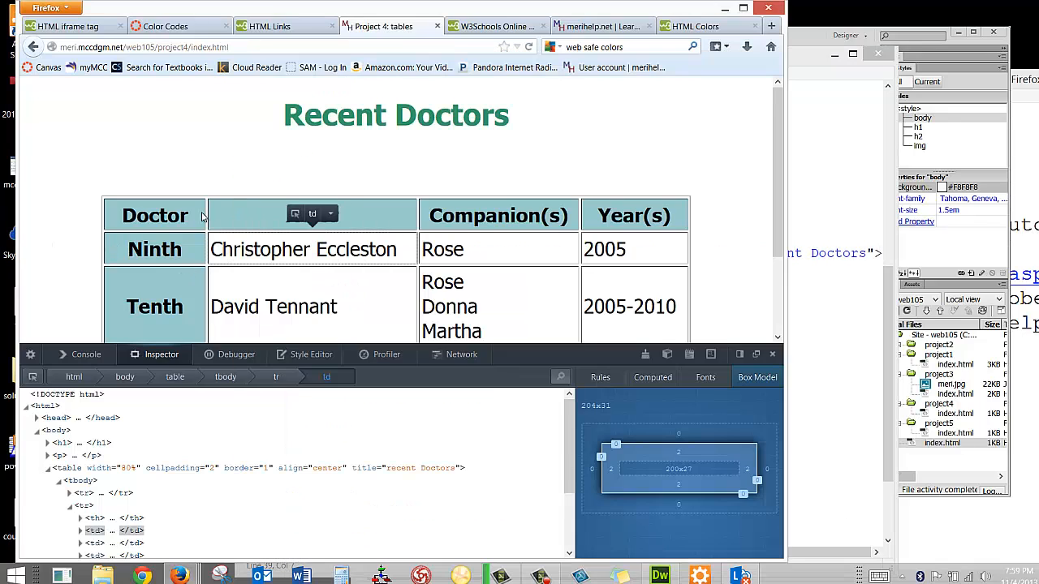
pyautogui.moveTo(348, 297)
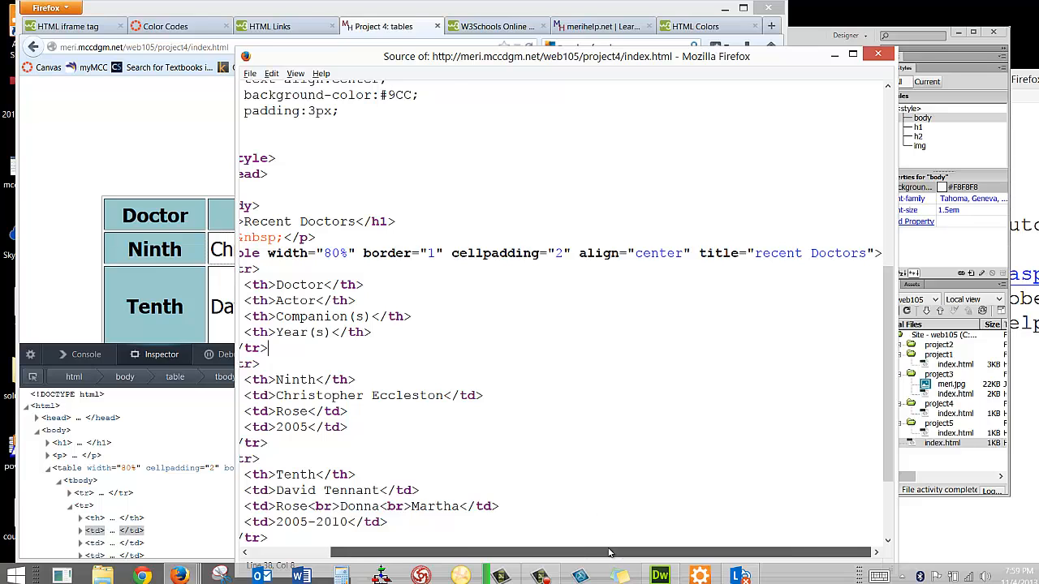
# Scroll the source to the Eleventh Doctor row and the closing table tag.
pyautogui.hscroll(-3)
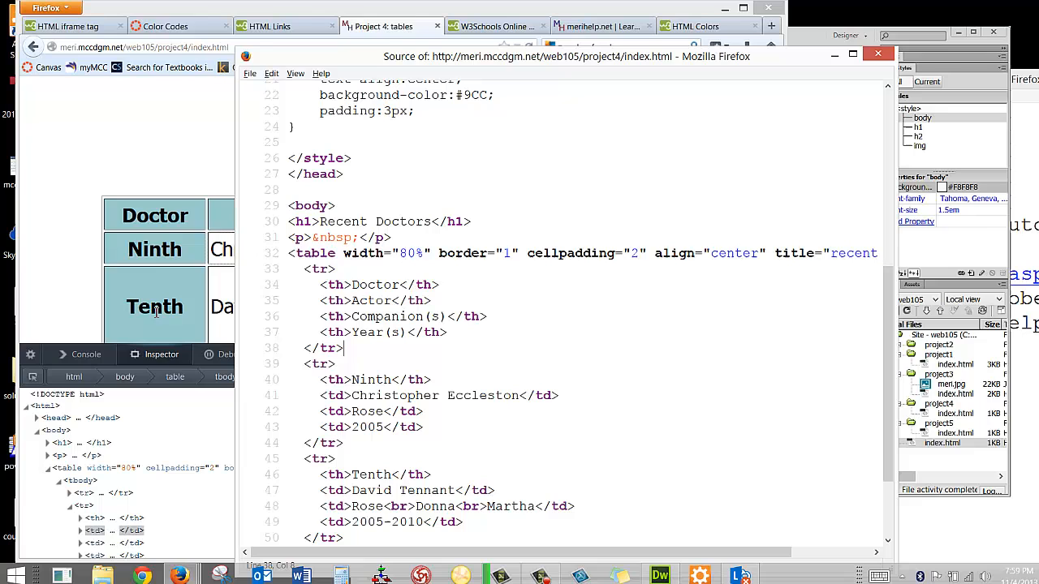
pyautogui.scroll(-3)
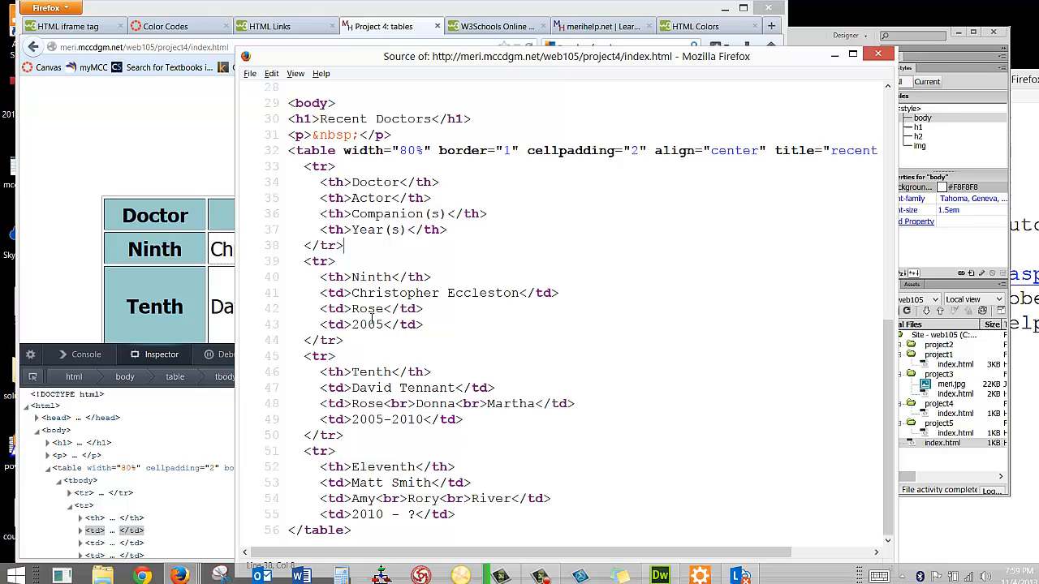
pyautogui.moveTo(360, 341)
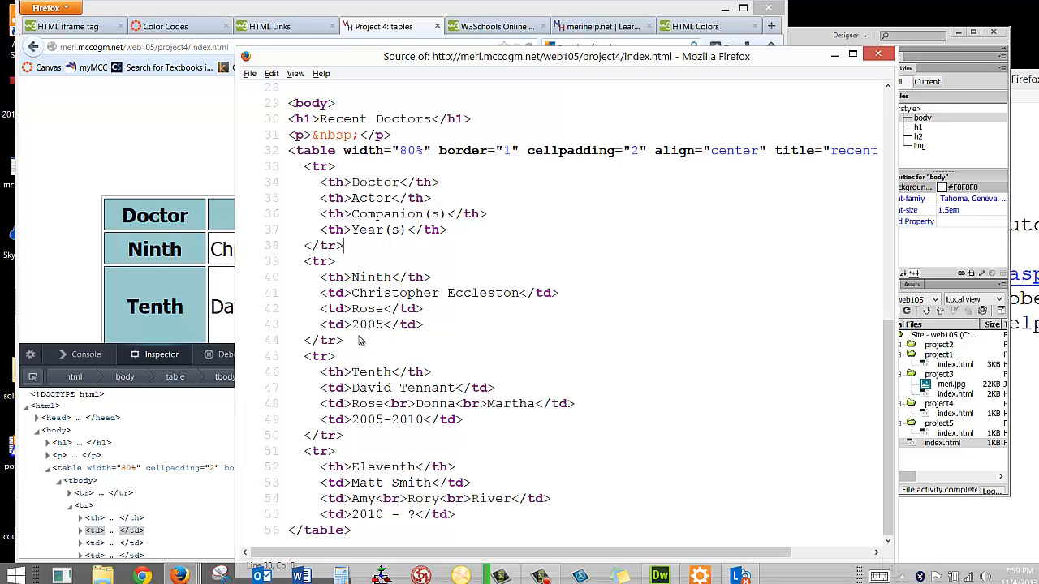
pyautogui.moveTo(341, 363)
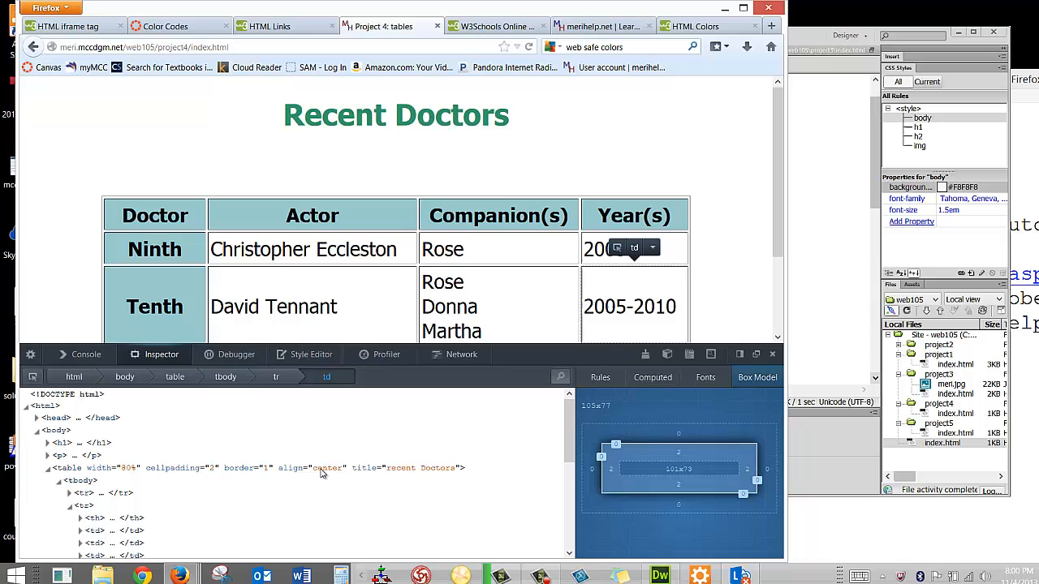
pyautogui.moveTo(336, 463)
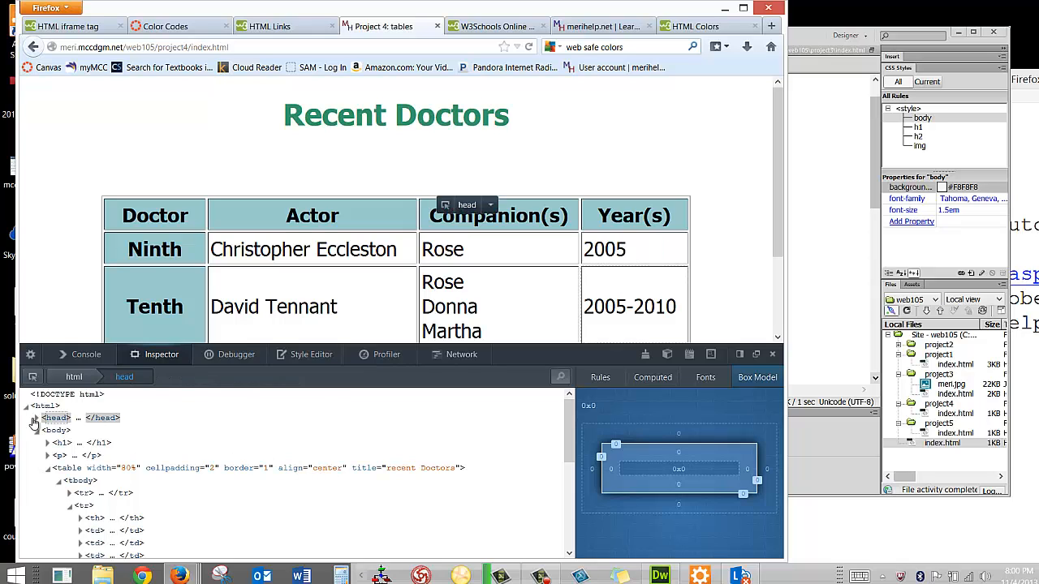
# Expand <head> and <style> in the DOM tree to reveal the Tahoma font-family rule.
pyautogui.click(36, 418)
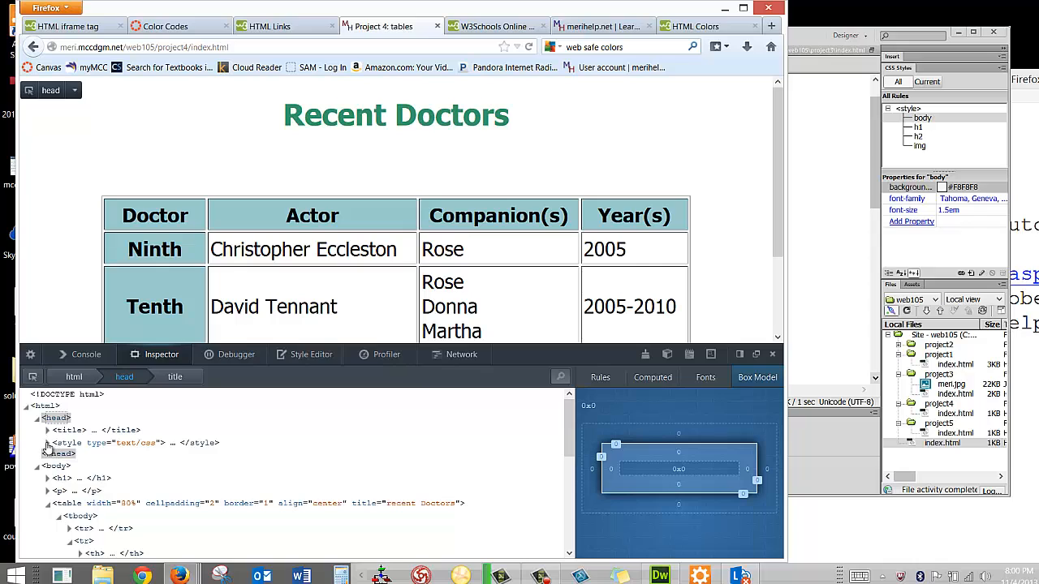
pyautogui.click(48, 443)
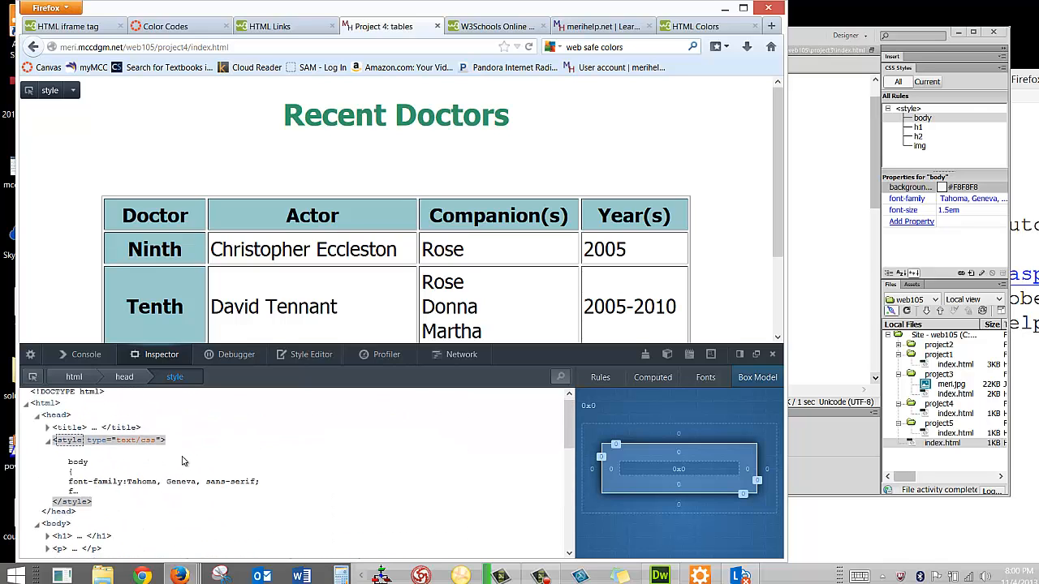
pyautogui.scroll(-3)
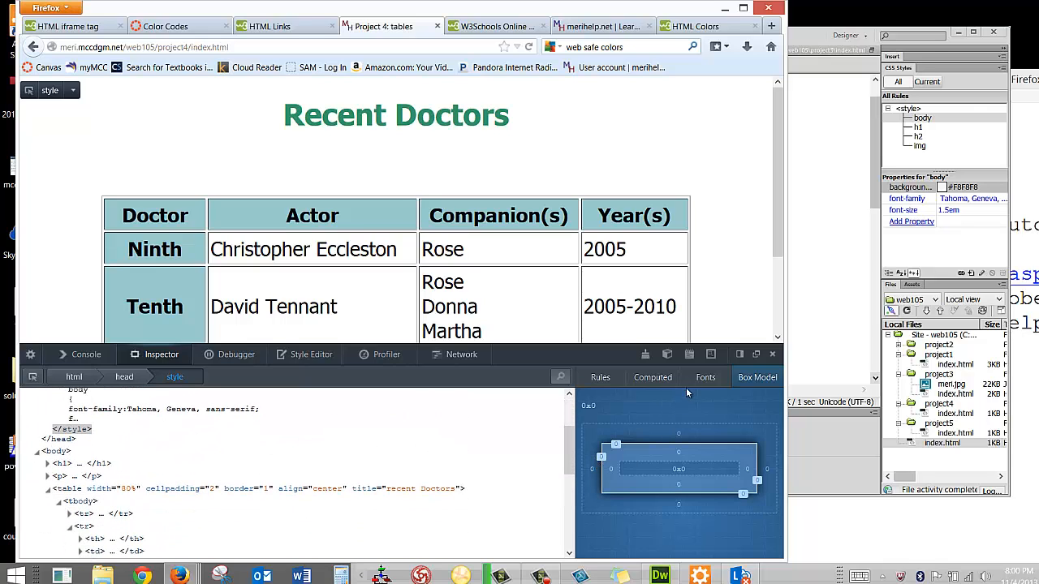
# Glance at Fonts for the Rose/Donna/Martha text, then view Computed: no CSS properties.
pyautogui.click(707, 378)
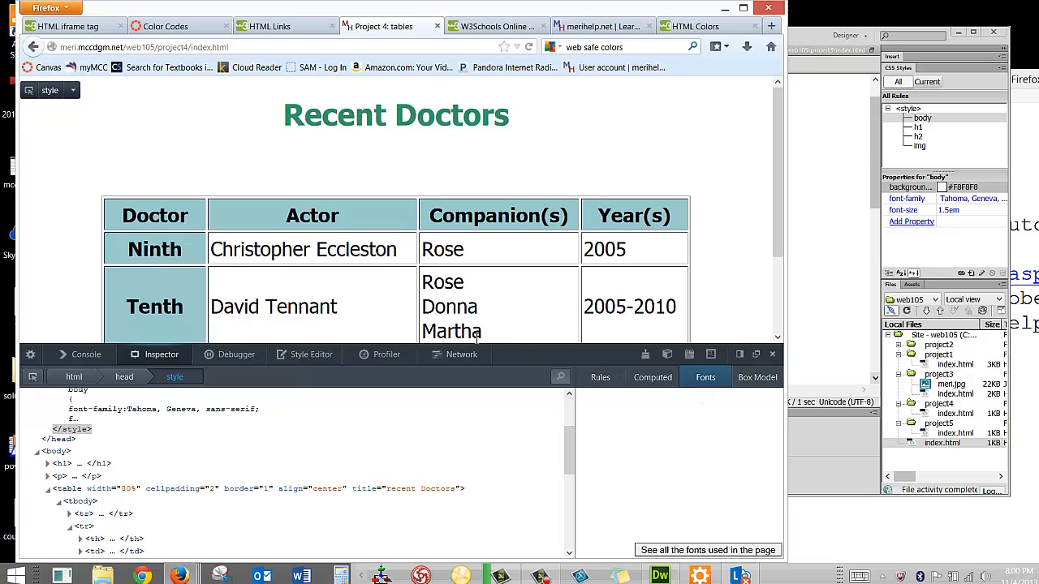
pyautogui.moveTo(422, 282); pyautogui.dragTo(479, 333)
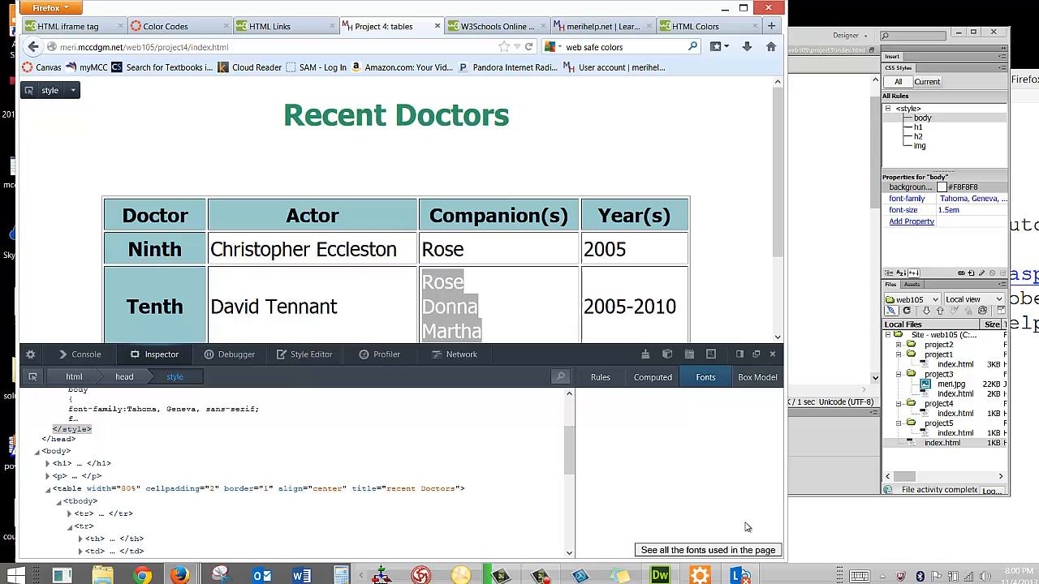
pyautogui.click(652, 376)
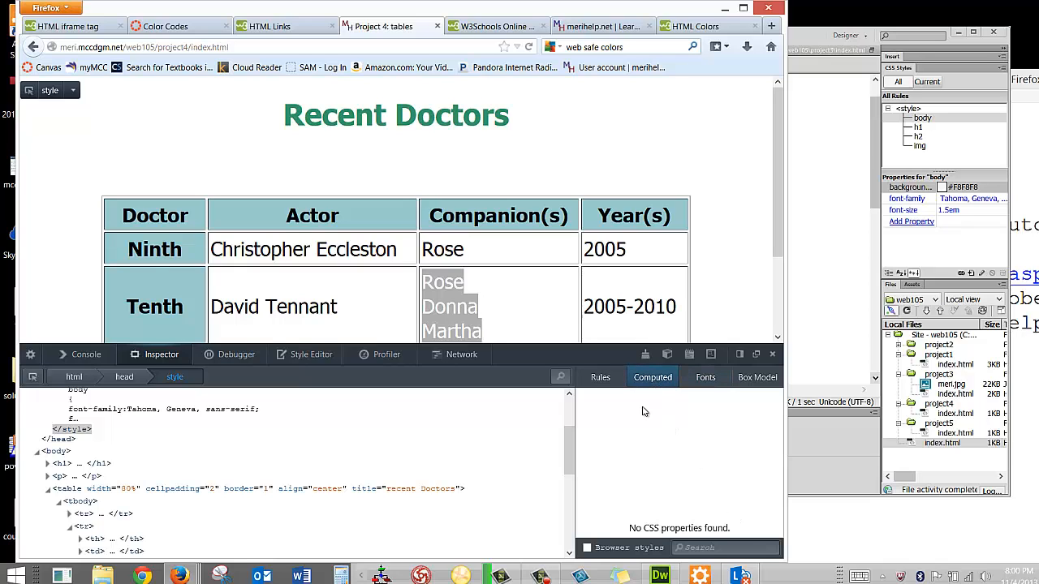
pyautogui.moveTo(541, 457)
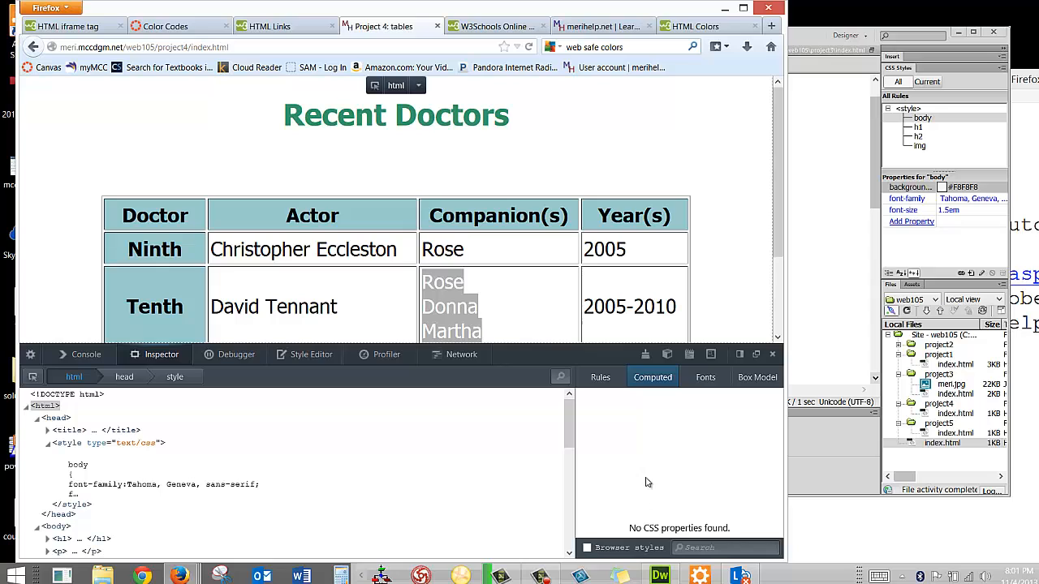
# List the page's fonts in the Fonts panel: Tahoma Bold and Tahoma system fonts.
pyautogui.click(706, 377)
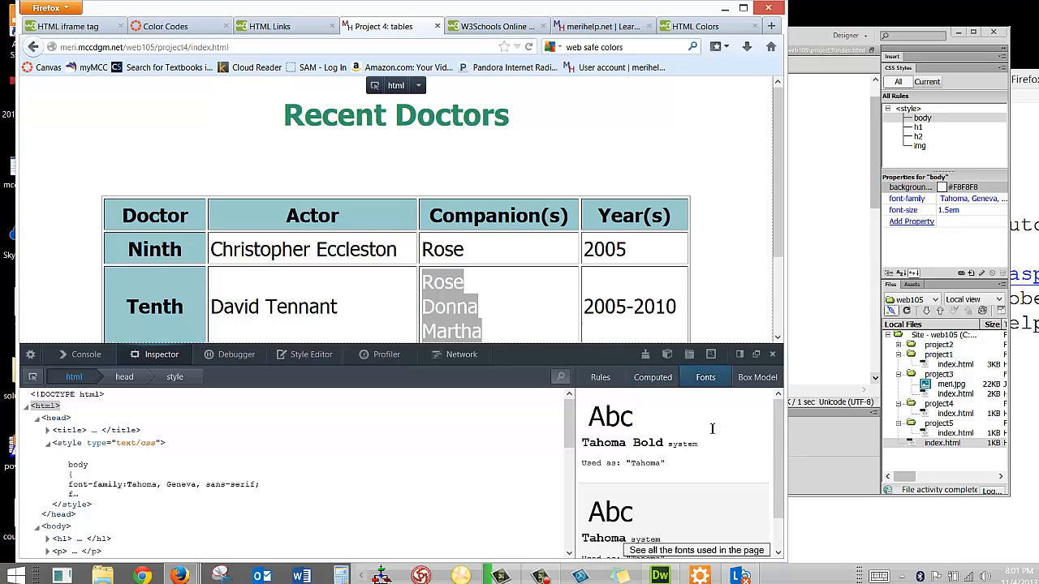
pyautogui.moveTo(657, 440)
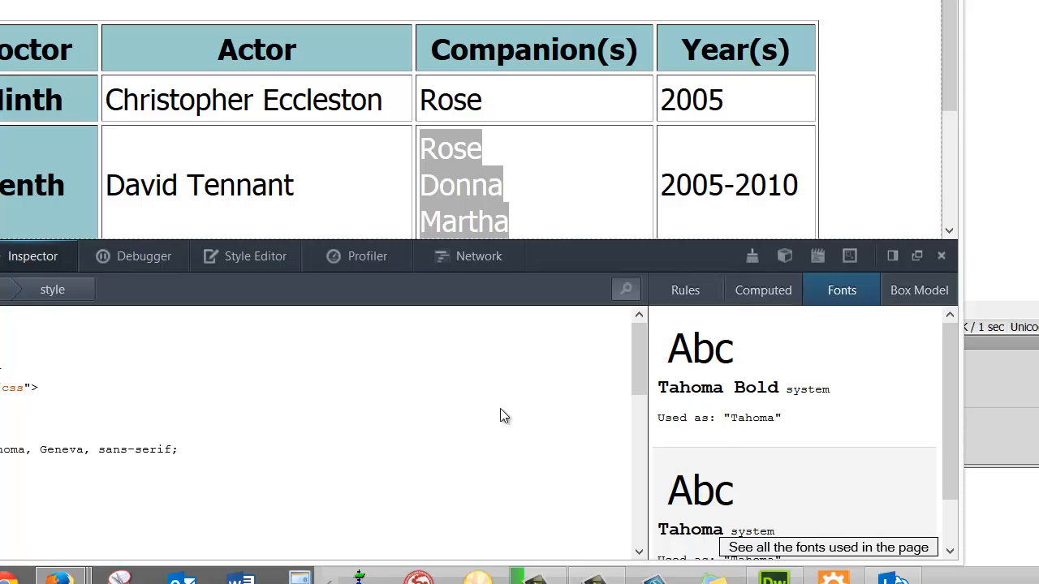
pyautogui.moveTo(392, 379)
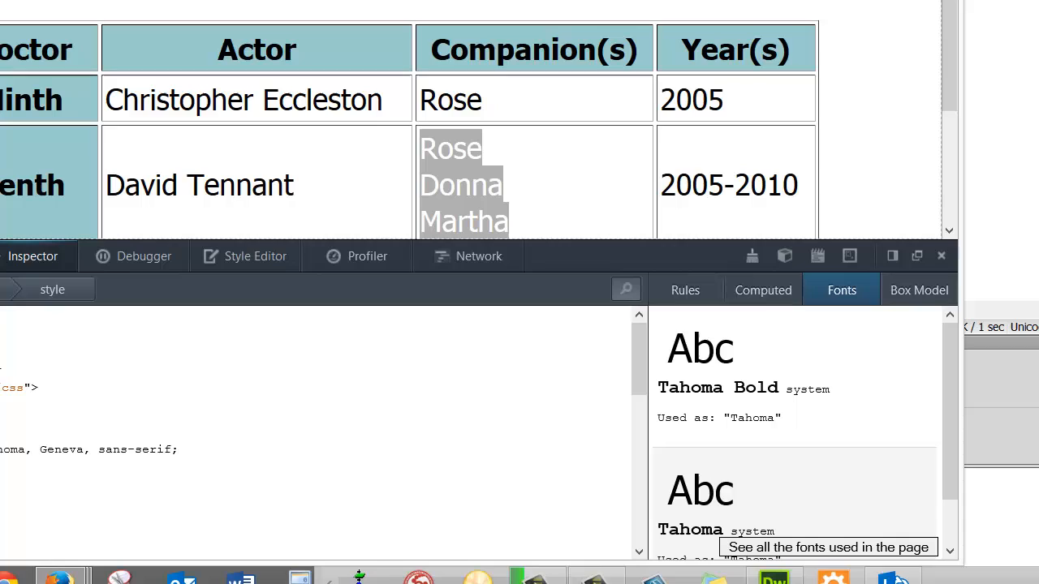
pyautogui.moveTo(344, 467)
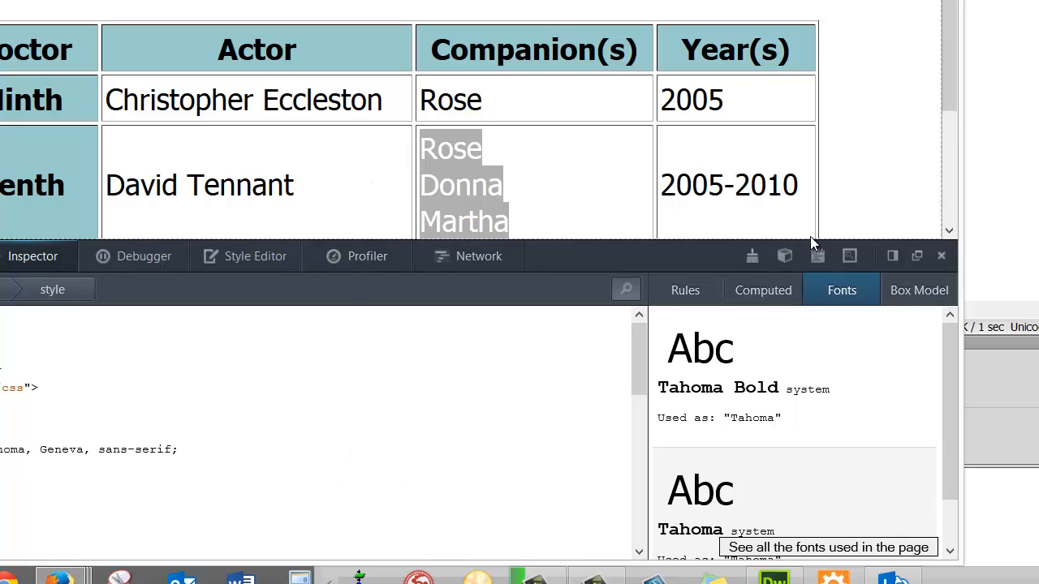
pyautogui.moveTo(934, 270)
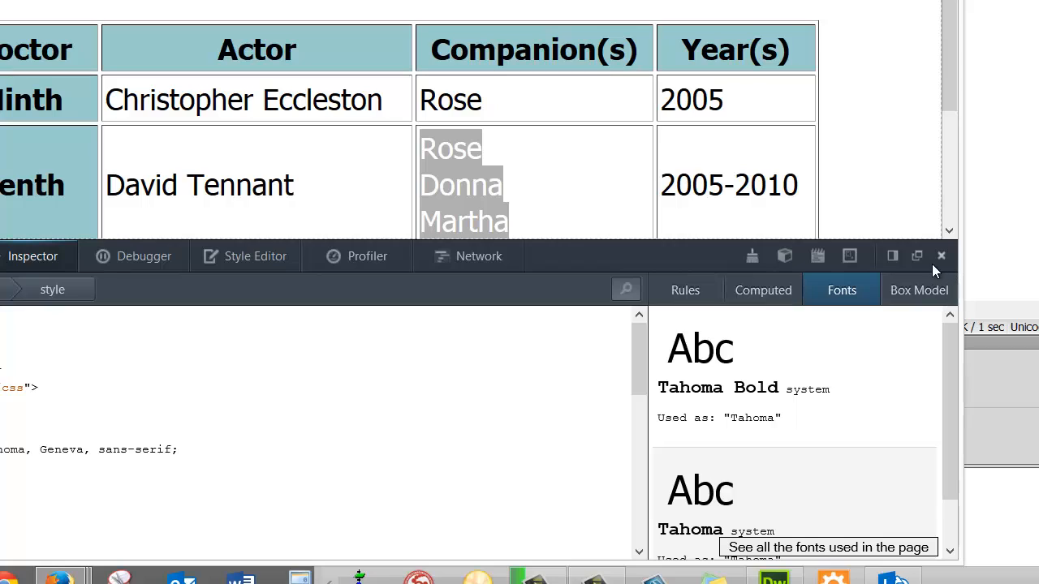
pyautogui.moveTo(849, 256)
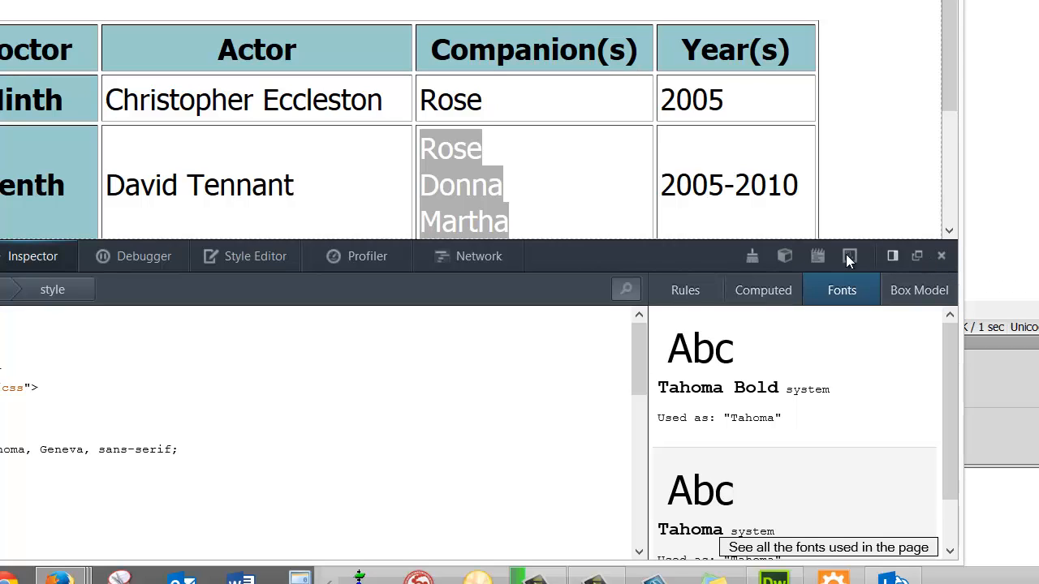
pyautogui.moveTo(660, 199)
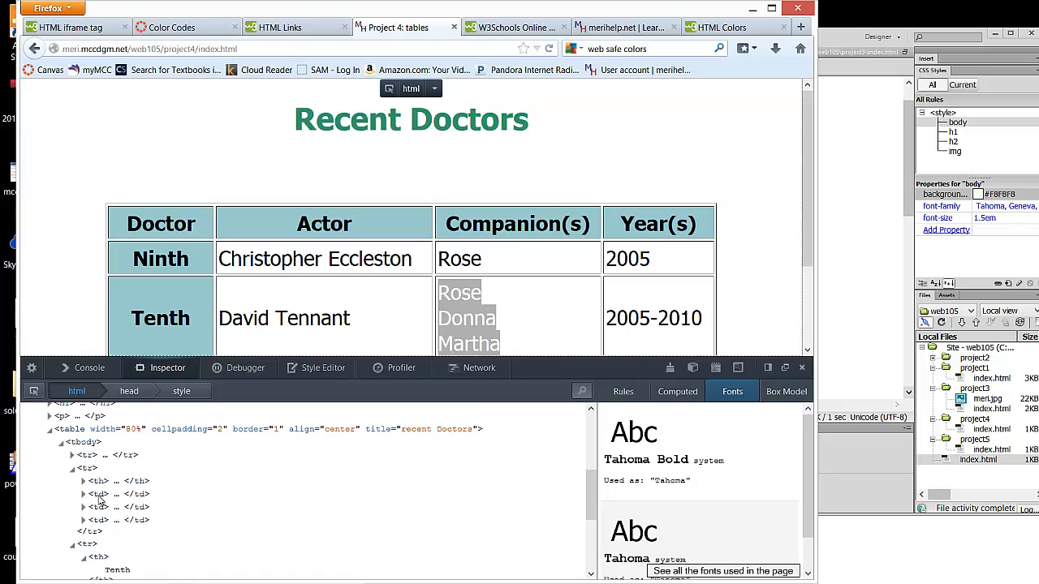
pyautogui.moveTo(157, 535)
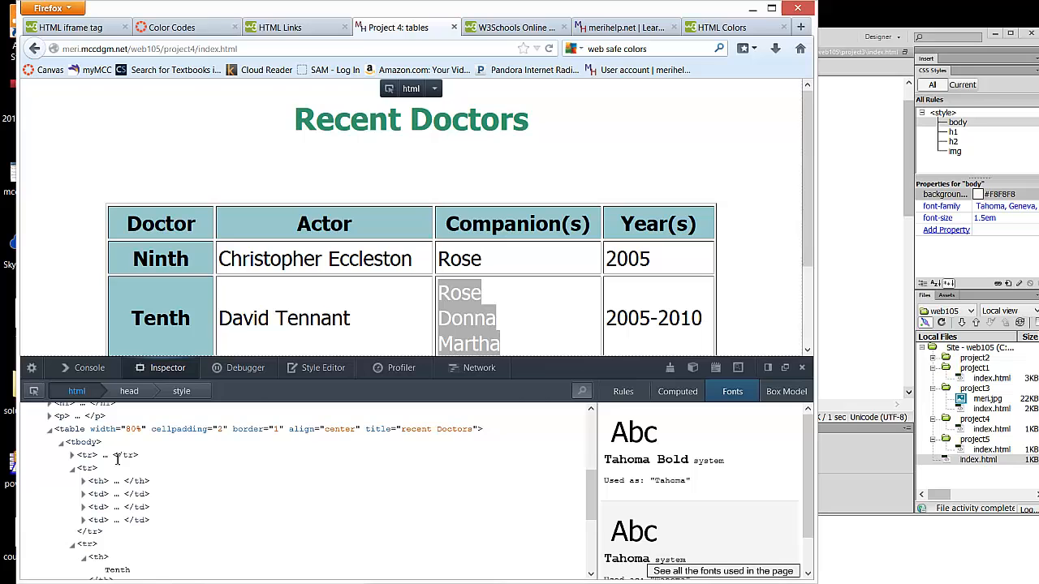
pyautogui.scroll(-3)
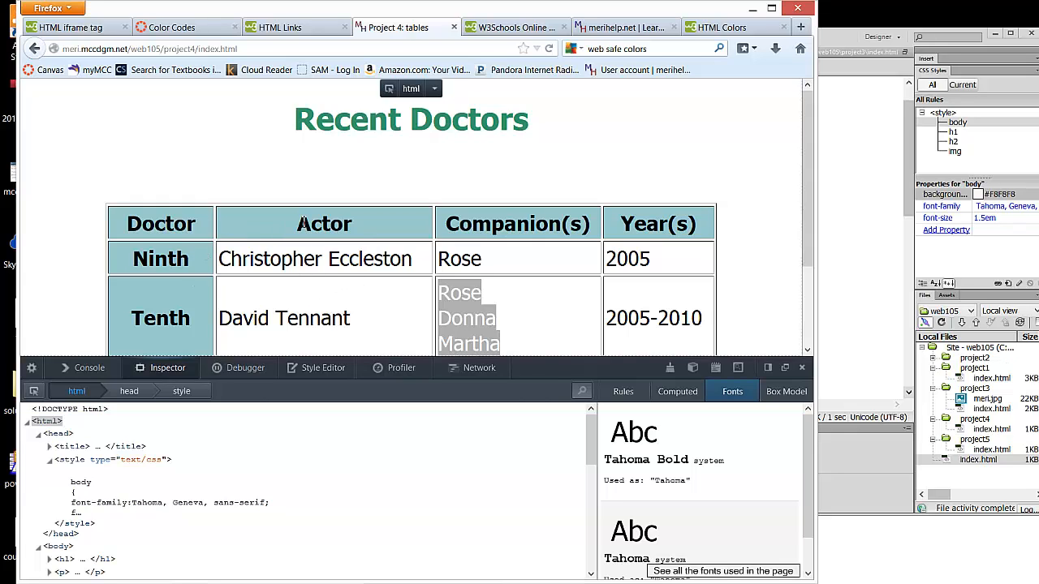
pyautogui.moveTo(293, 193)
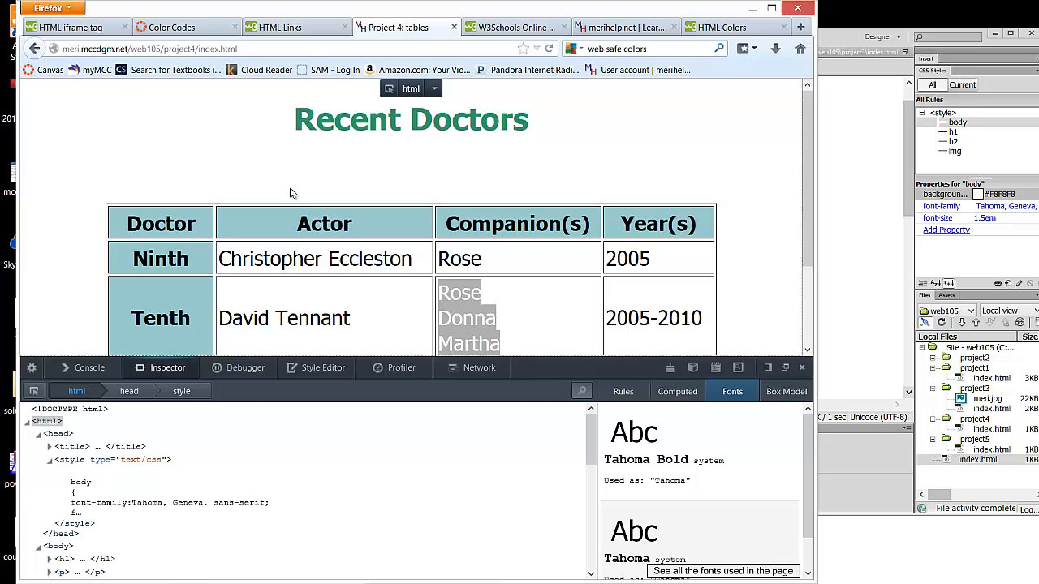